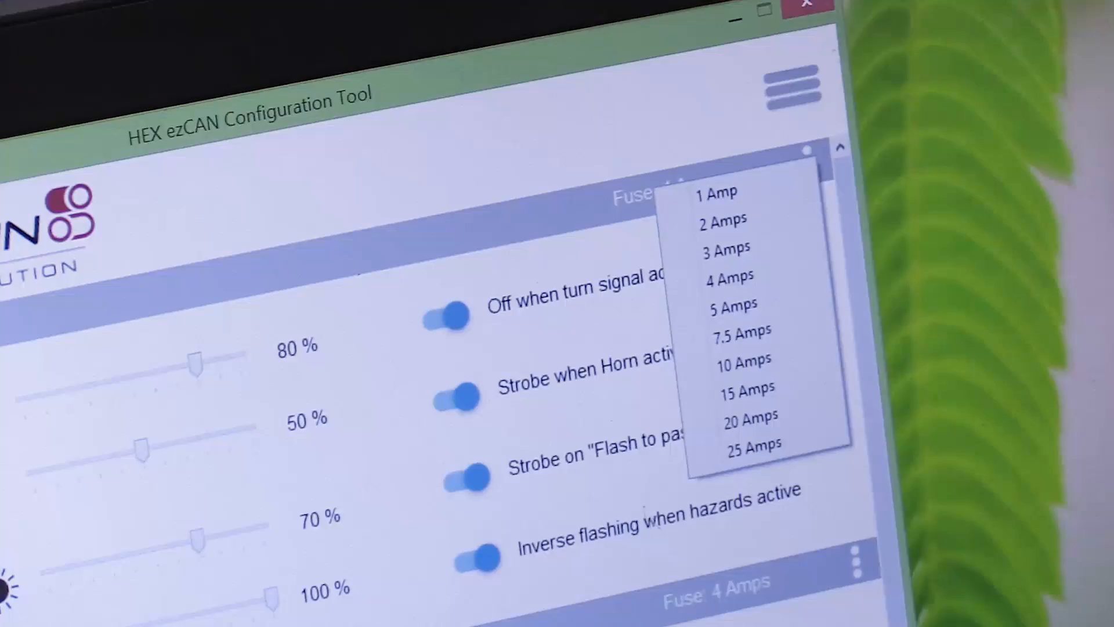
Step: Show the fuse rating choices (1 to 25 Amps) for the Auxiliary Lights output
click(790, 85)
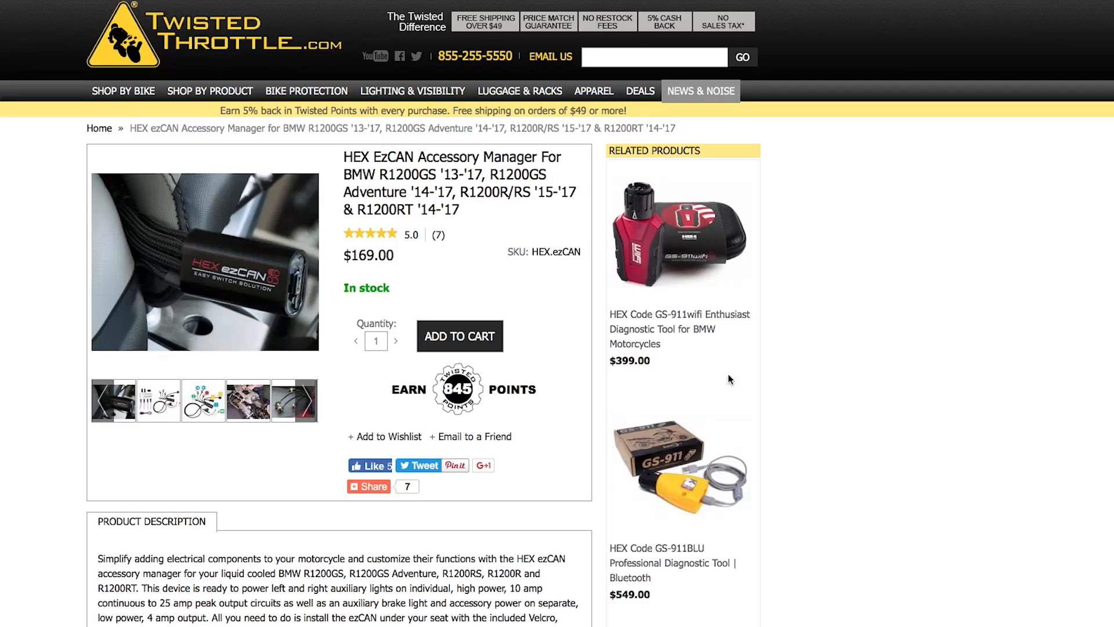
Step: Scroll the HEX EzCAN product page down to its Product Description
scroll(down, 3)
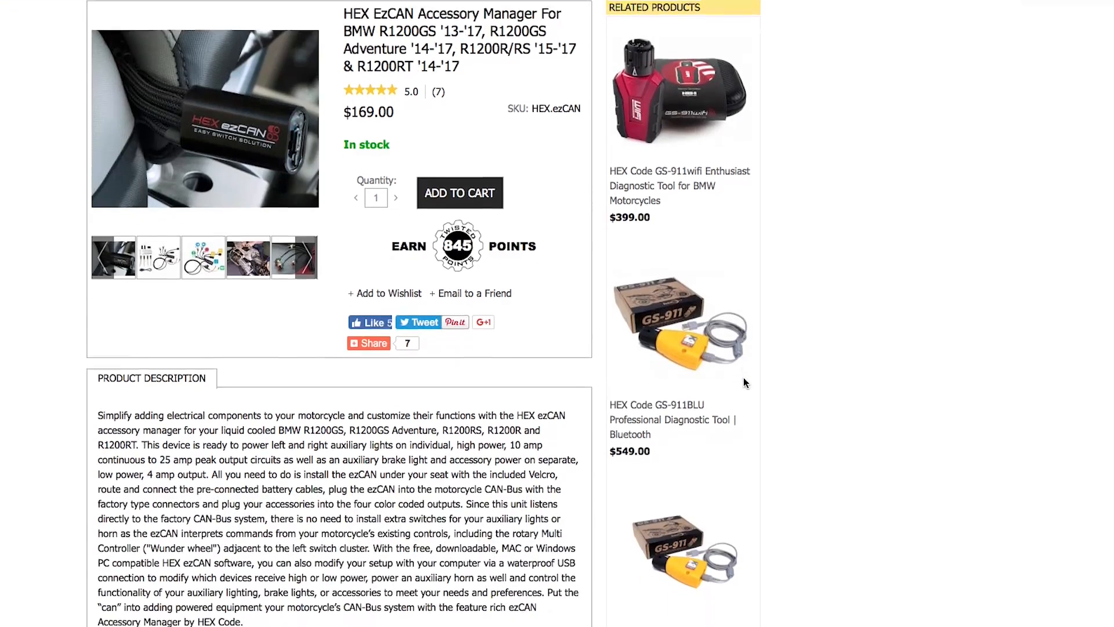
scroll(down, 3)
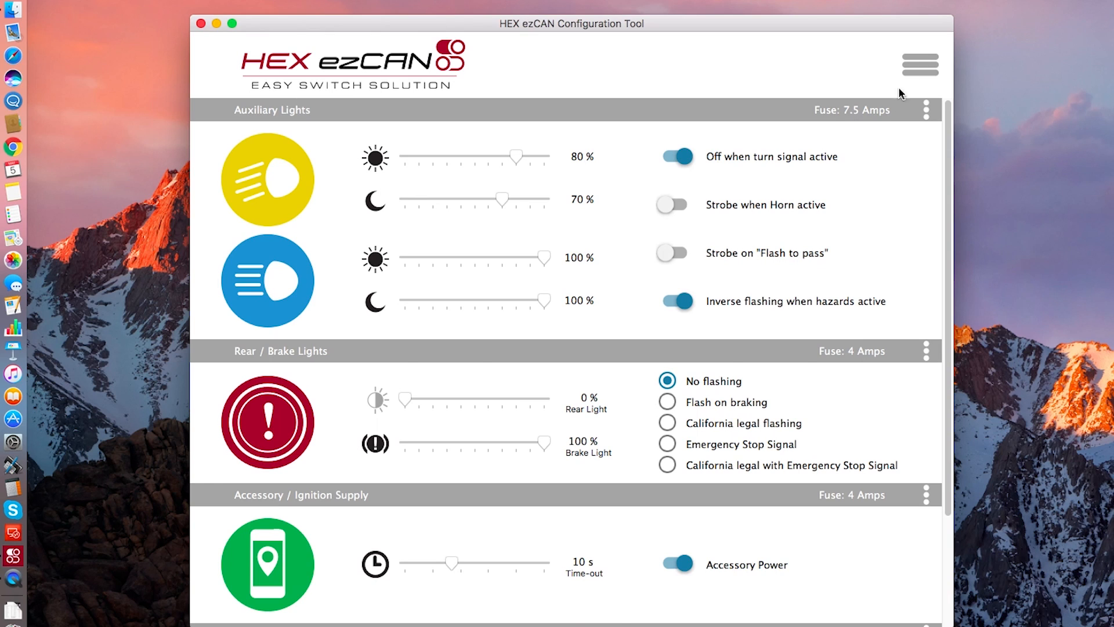
Step: In Channel Configuration, choose the second layout with horn, accessory power and auxiliary lights
click(919, 65)
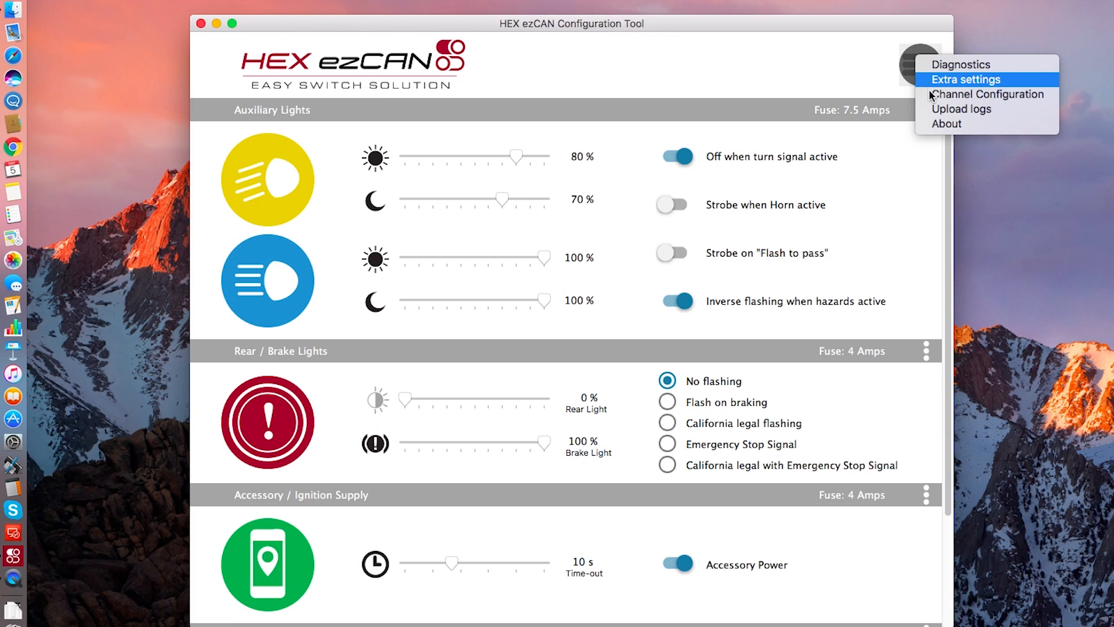
click(988, 95)
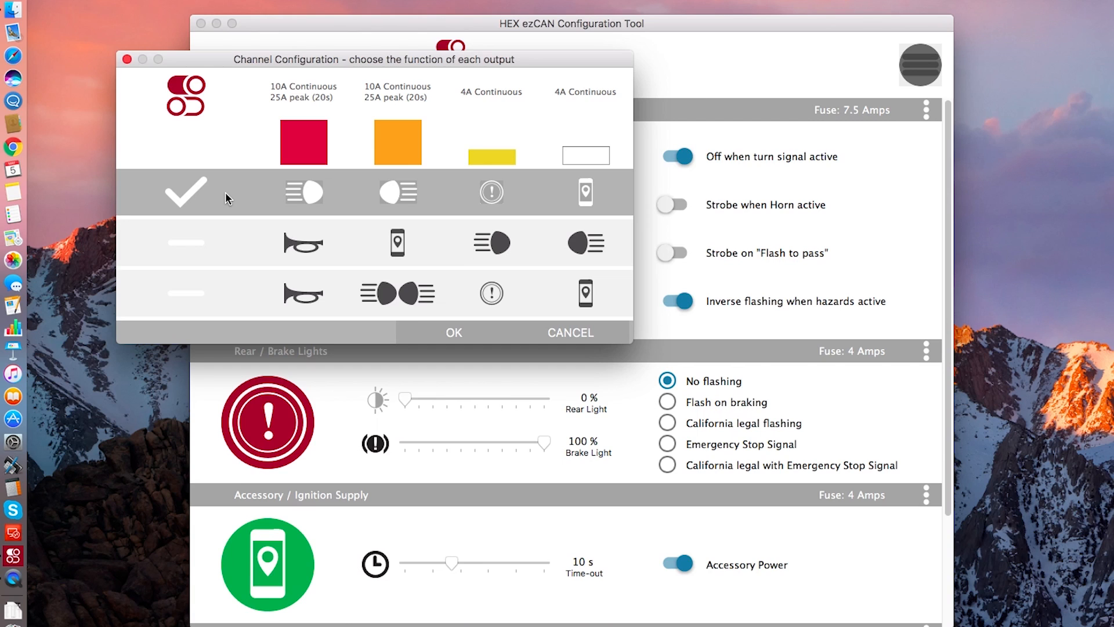
mouse_move(224, 207)
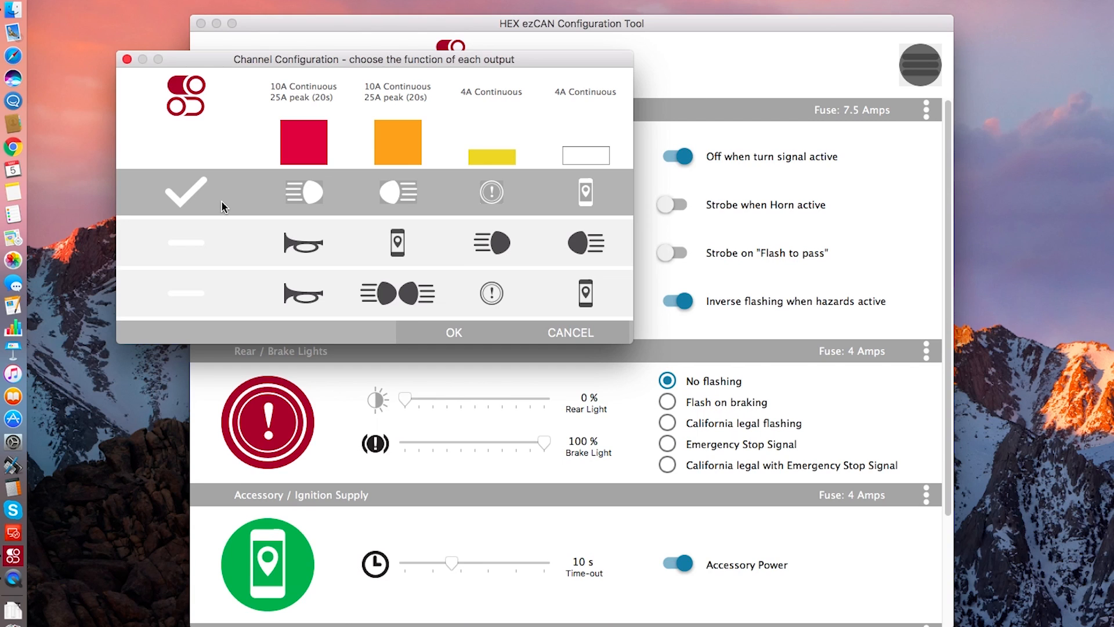
click(186, 241)
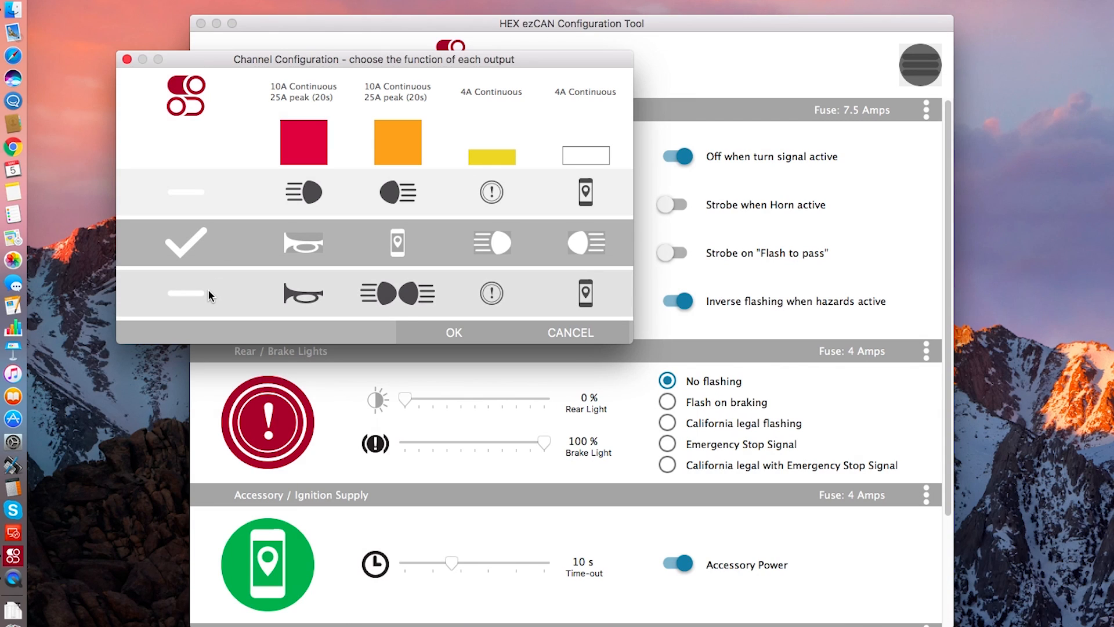
Step: Apply the third layout with horn, paired auxiliary lights, brake and accessory outputs
click(185, 292)
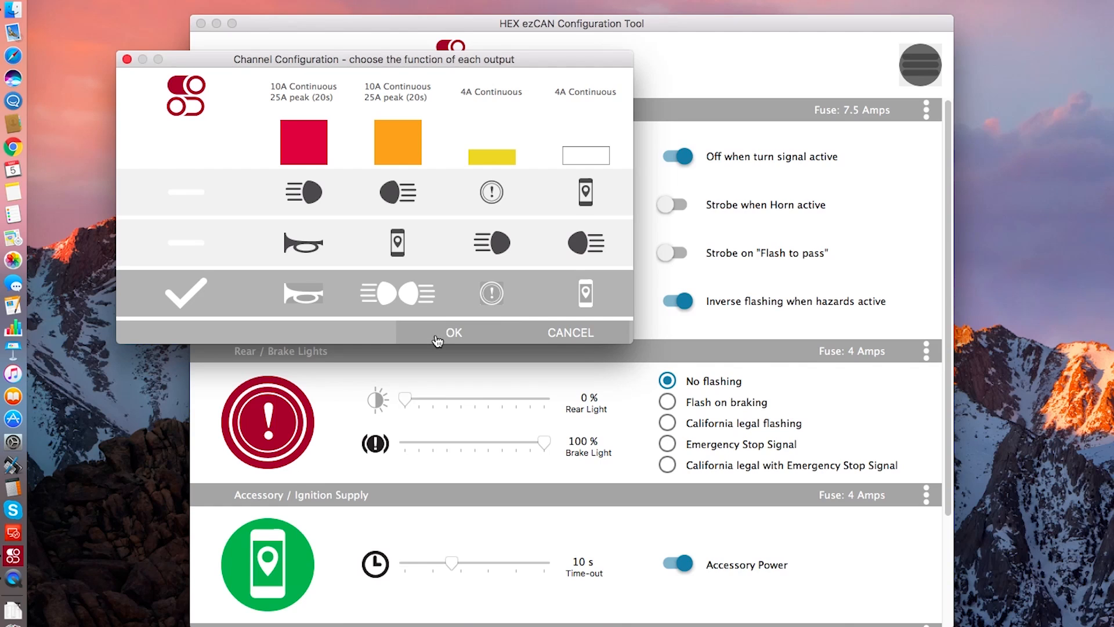
click(453, 332)
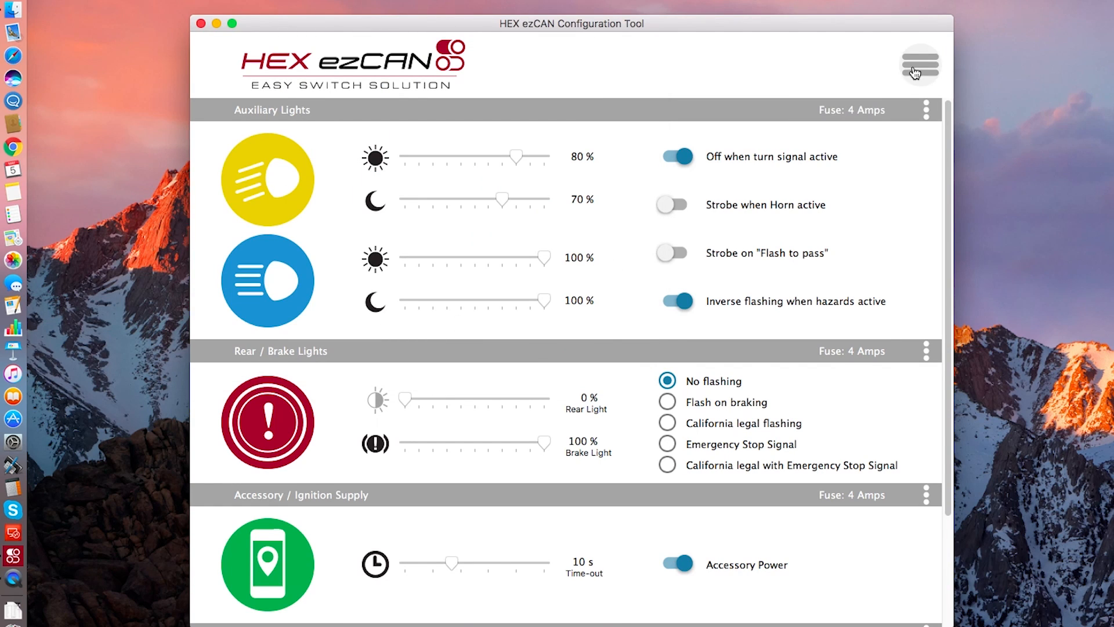
click(920, 63)
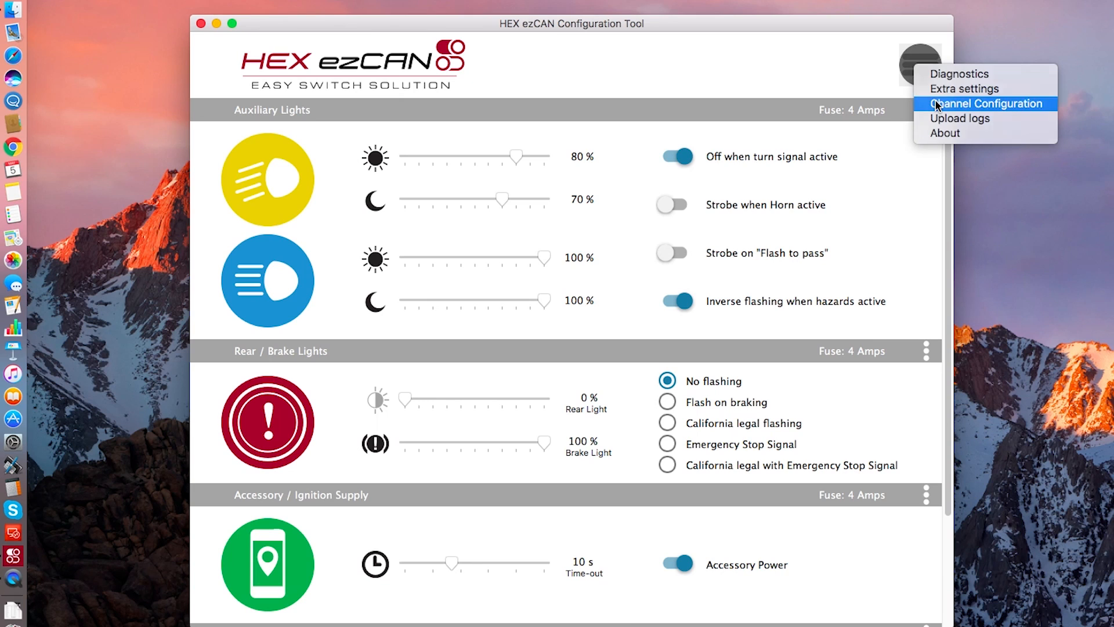
click(988, 104)
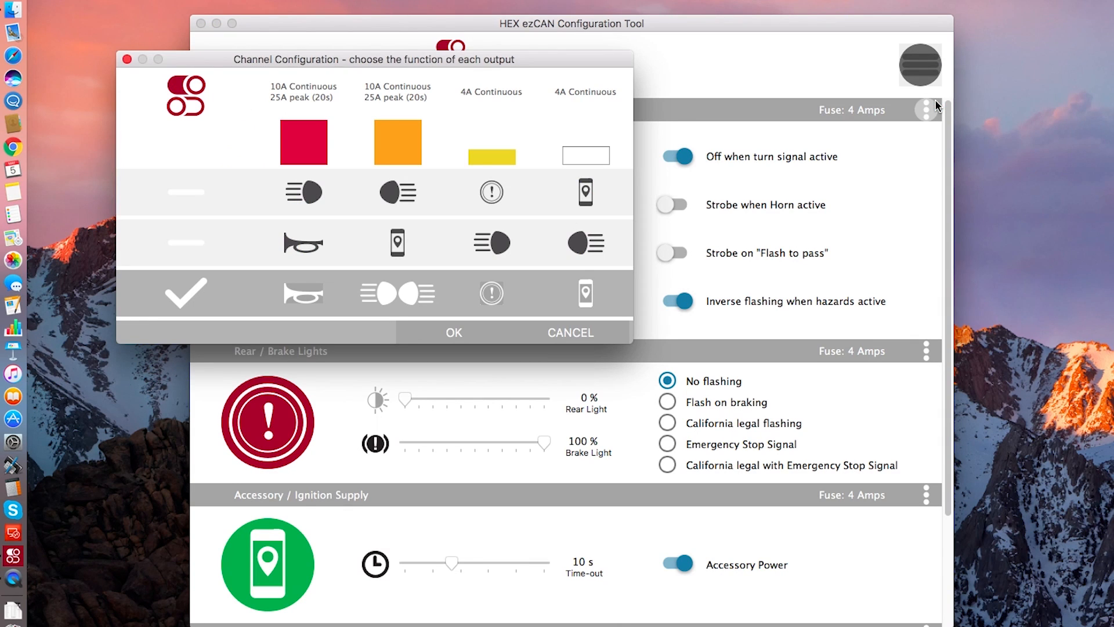
click(453, 332)
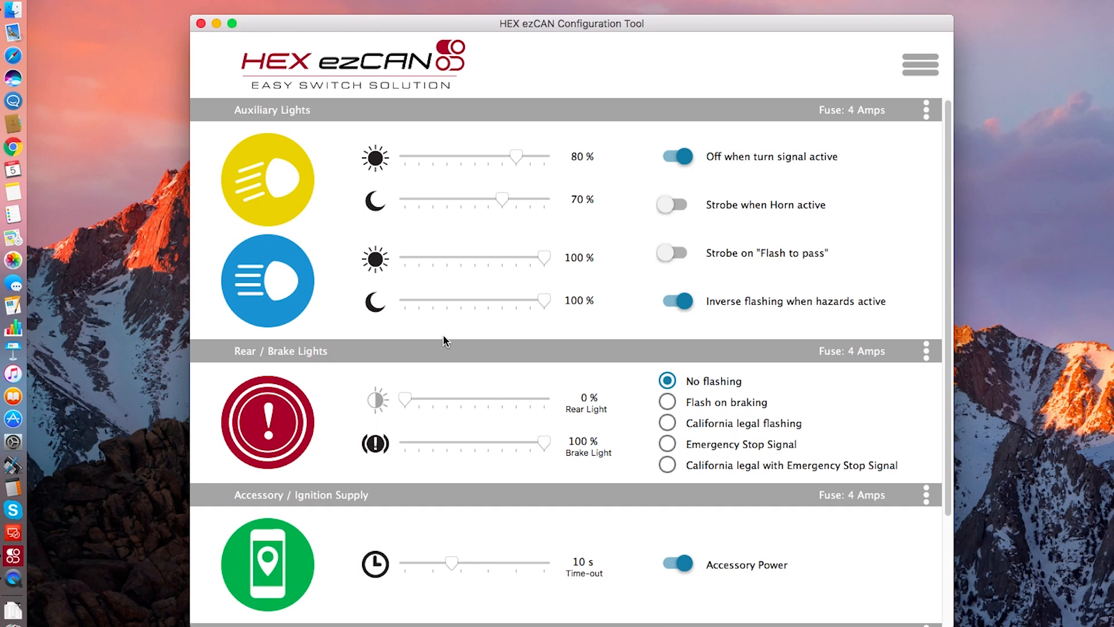
mouse_move(324, 239)
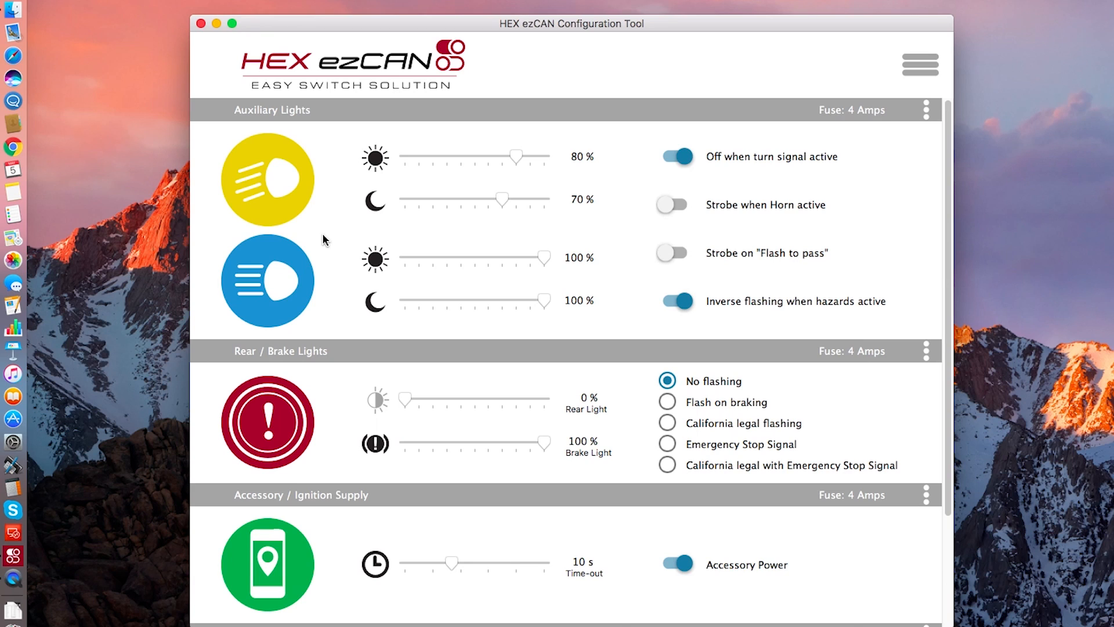
mouse_move(515, 156)
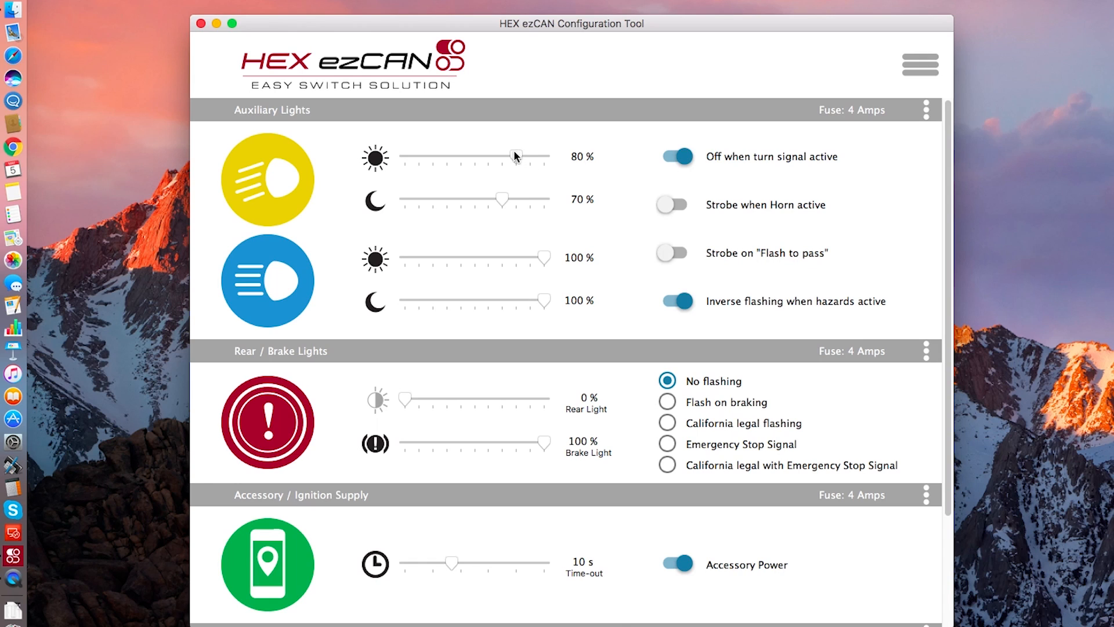
Step: Set the yellow auxiliary light's daytime brightness from 0 % up to 100 %
drag(515, 156, 405, 157)
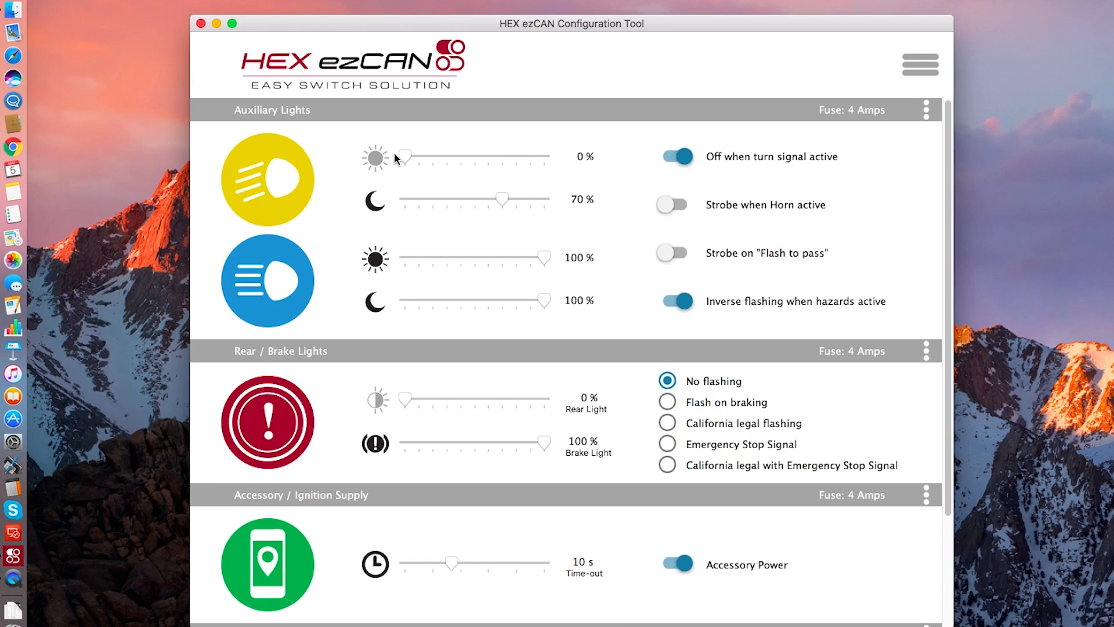
drag(406, 157, 489, 157)
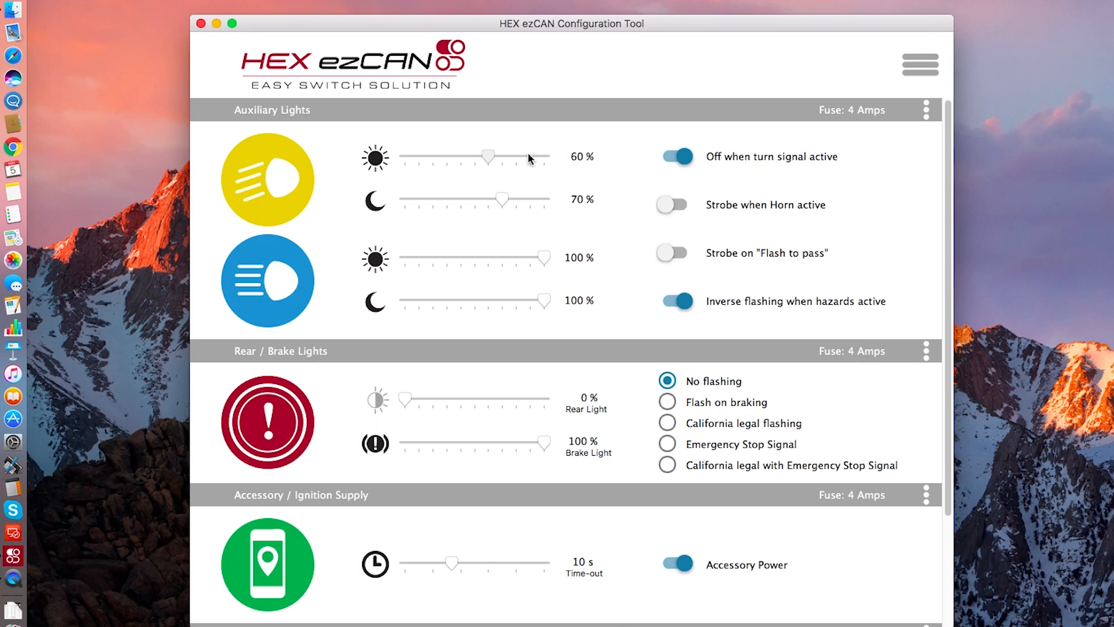
drag(487, 156, 529, 157)
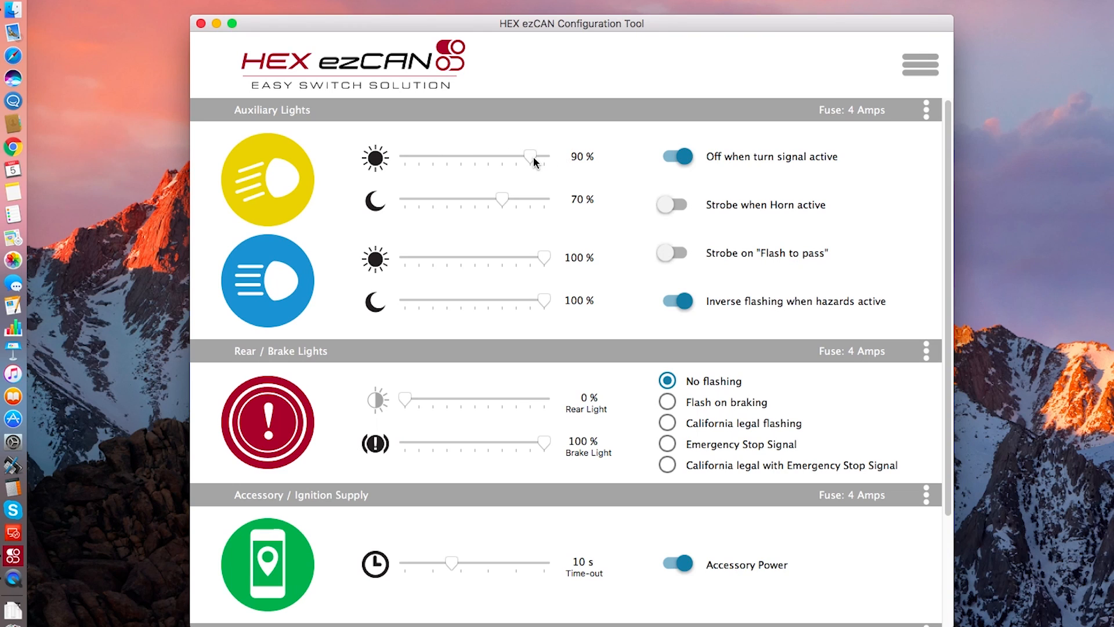
drag(529, 157, 546, 157)
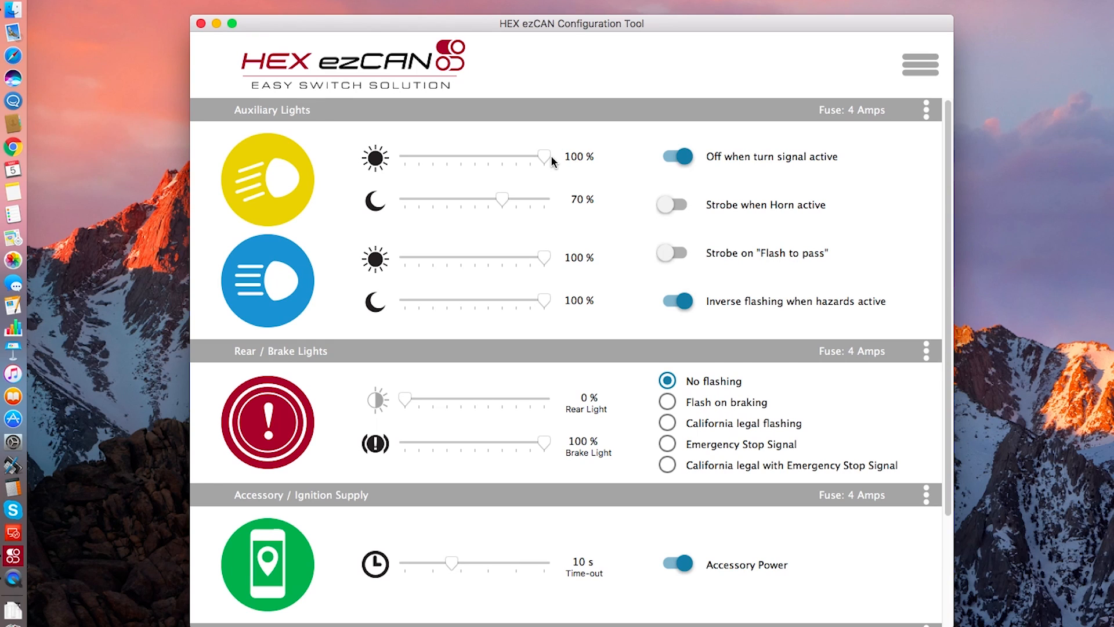
mouse_move(613, 190)
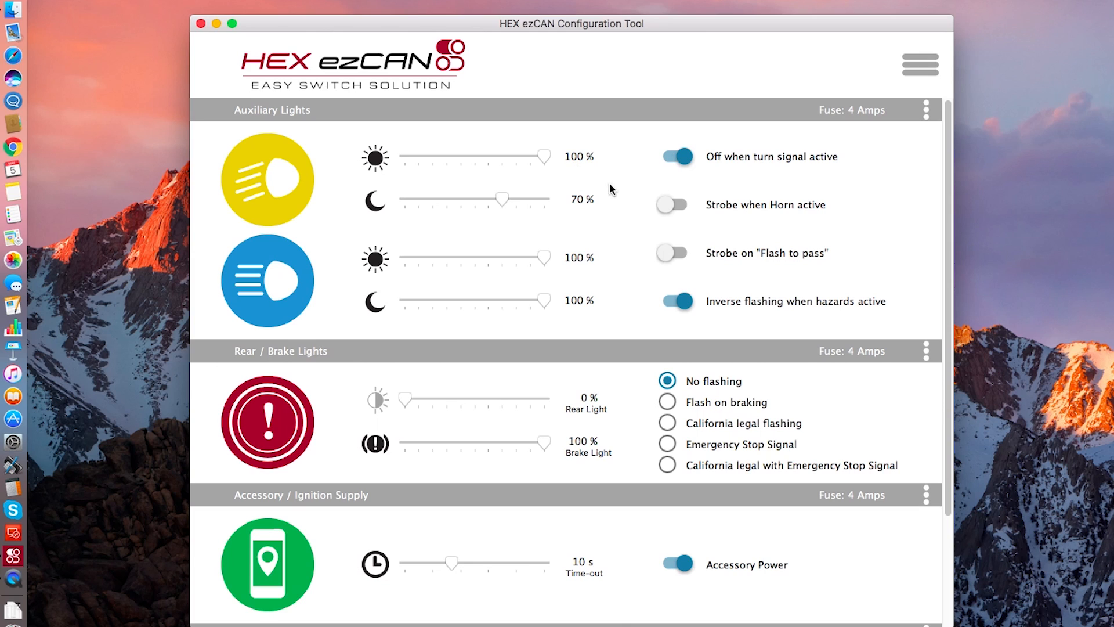
mouse_move(614, 197)
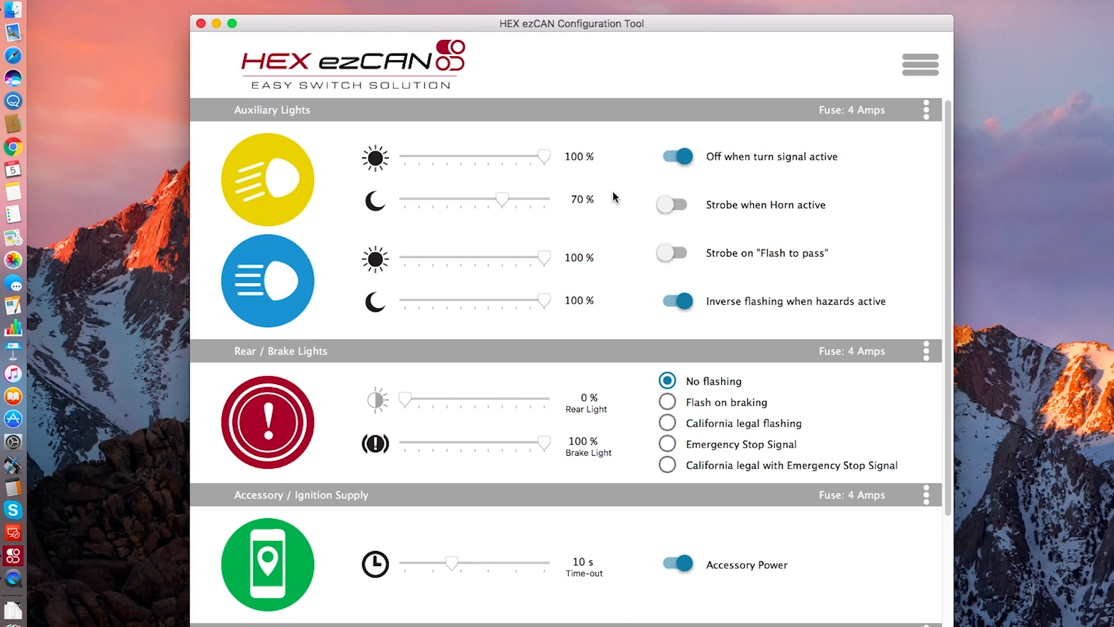
mouse_move(708, 178)
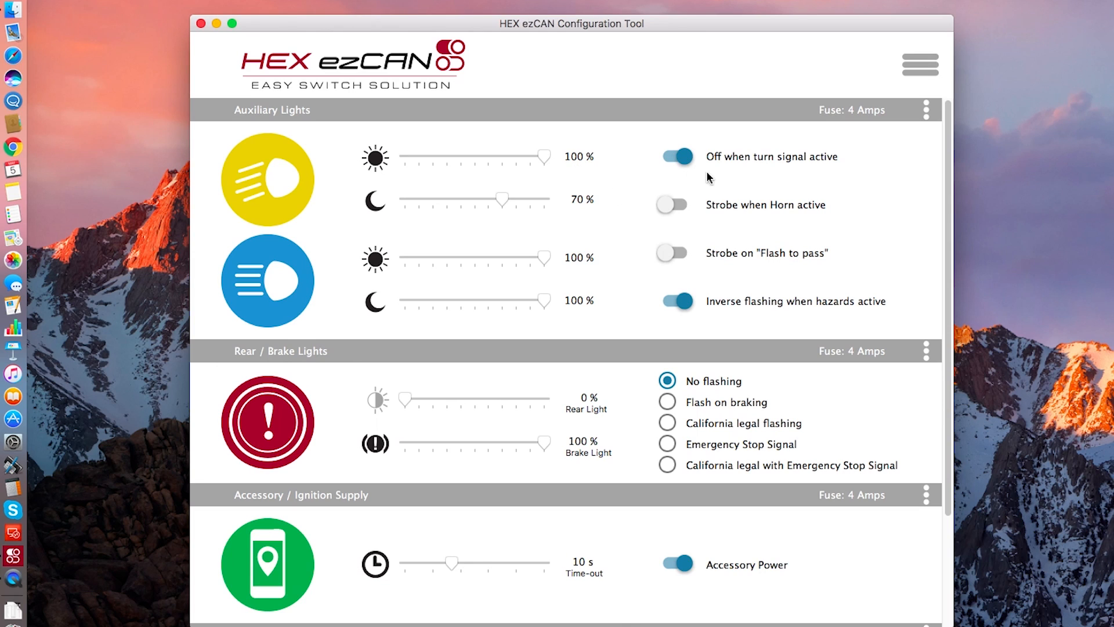
Step: Toggle lights cutting out with the turn signal off and back on
click(675, 157)
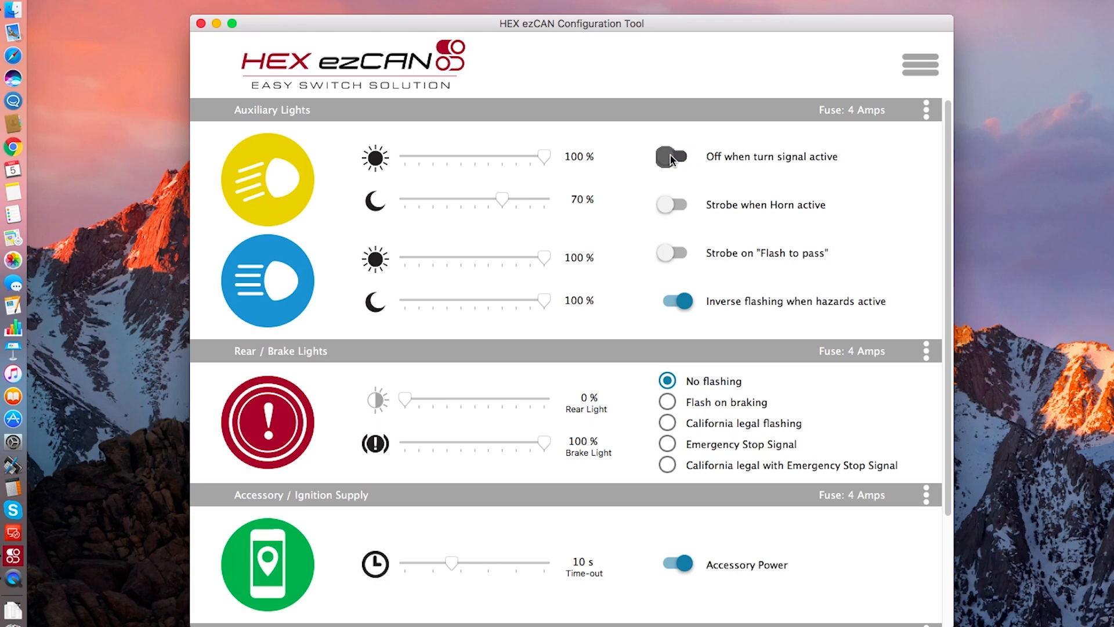
click(672, 156)
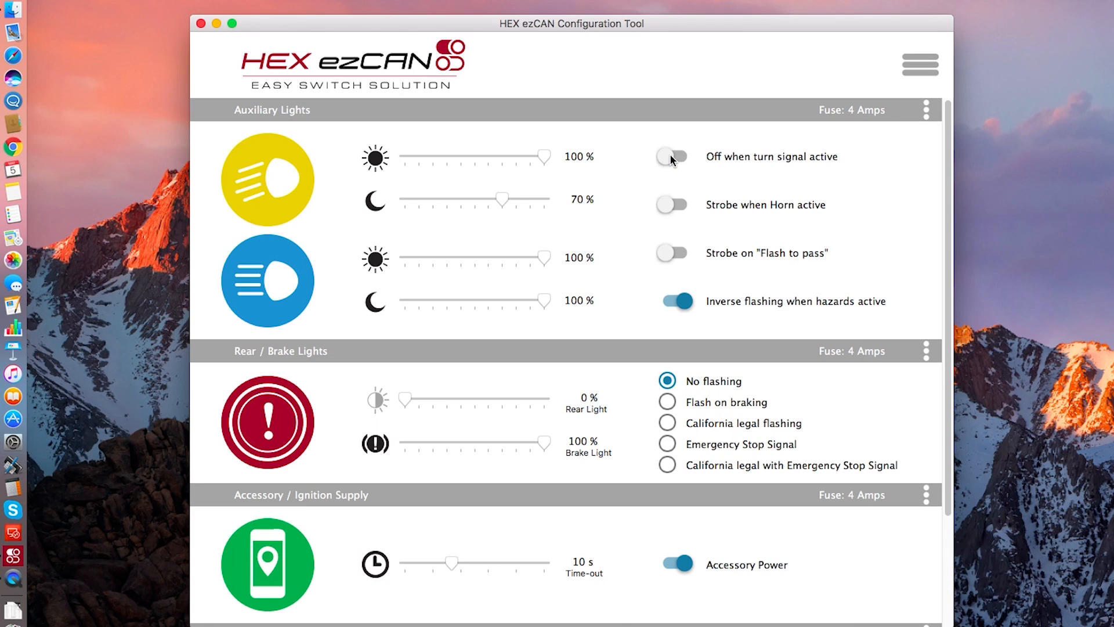
click(673, 156)
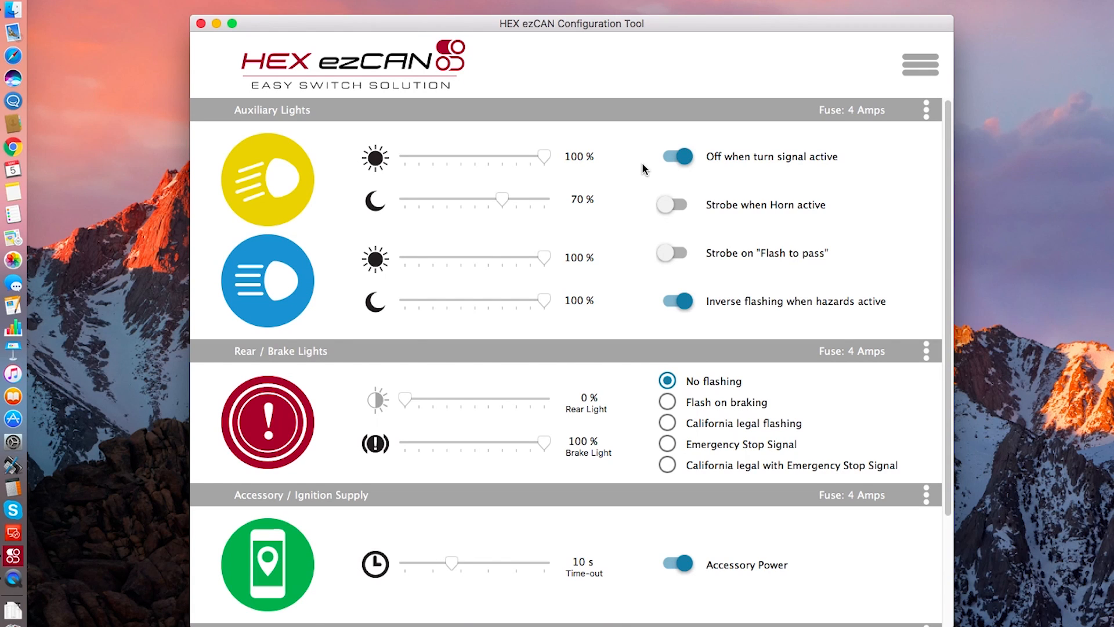
Step: Enable then disable the auxiliary lights strobing when the horn sounds
click(672, 204)
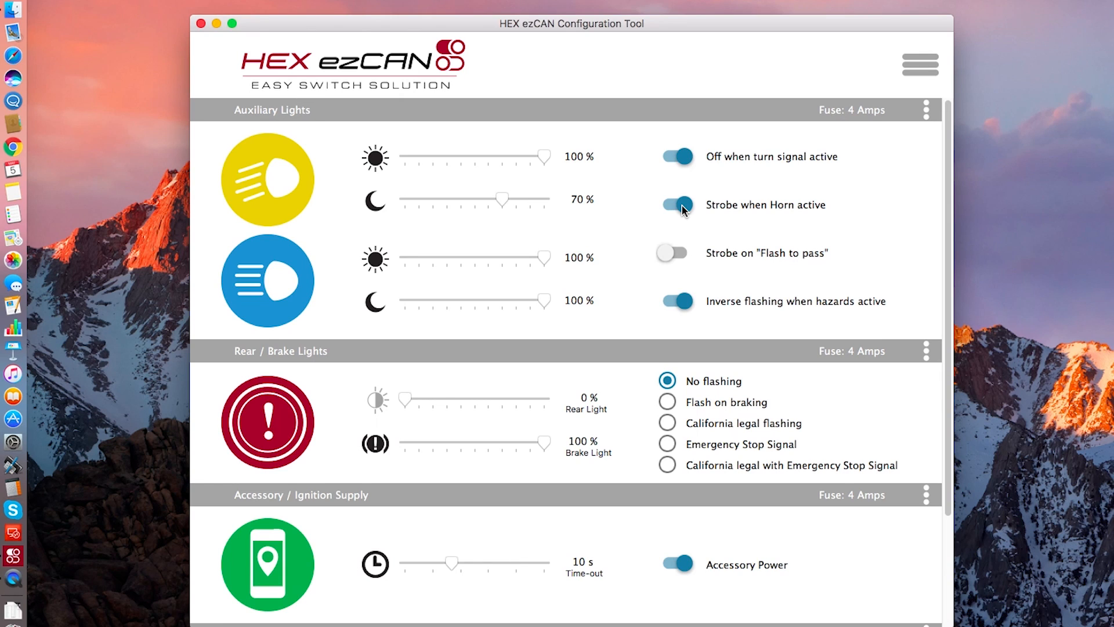
mouse_move(682, 226)
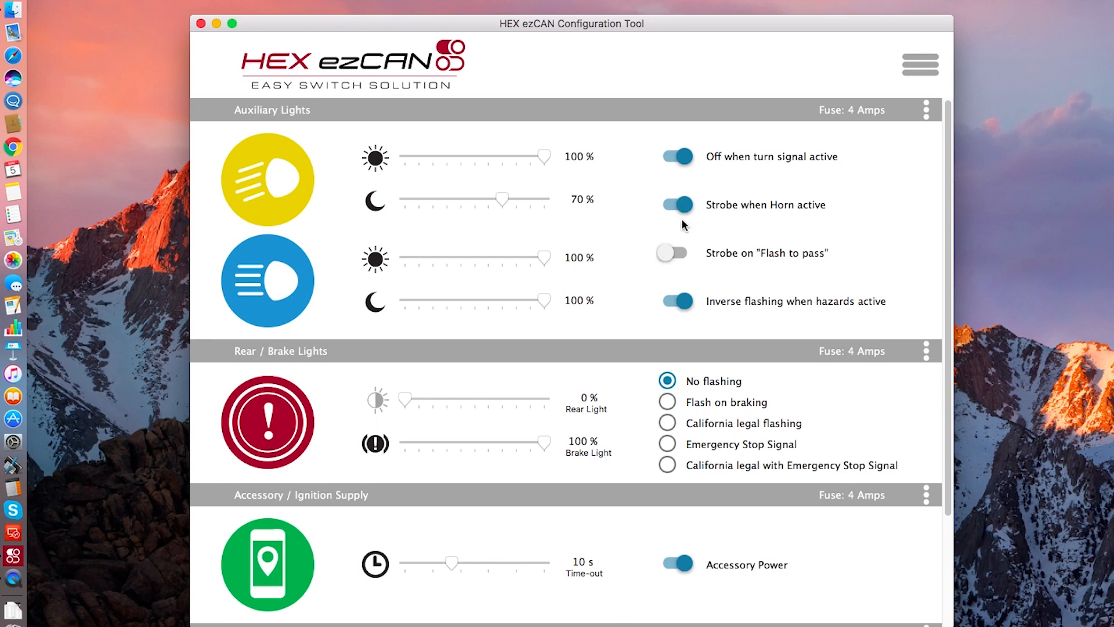
click(672, 253)
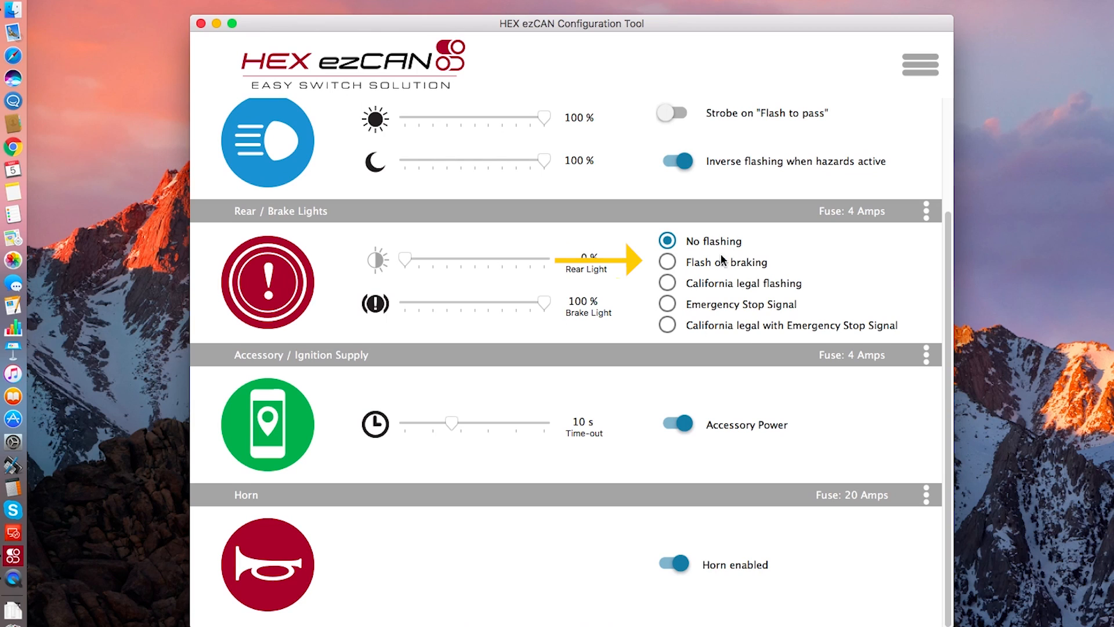
Step: Try each brake flashing mode and settle on California legal with Emergency Stop Signal
click(667, 261)
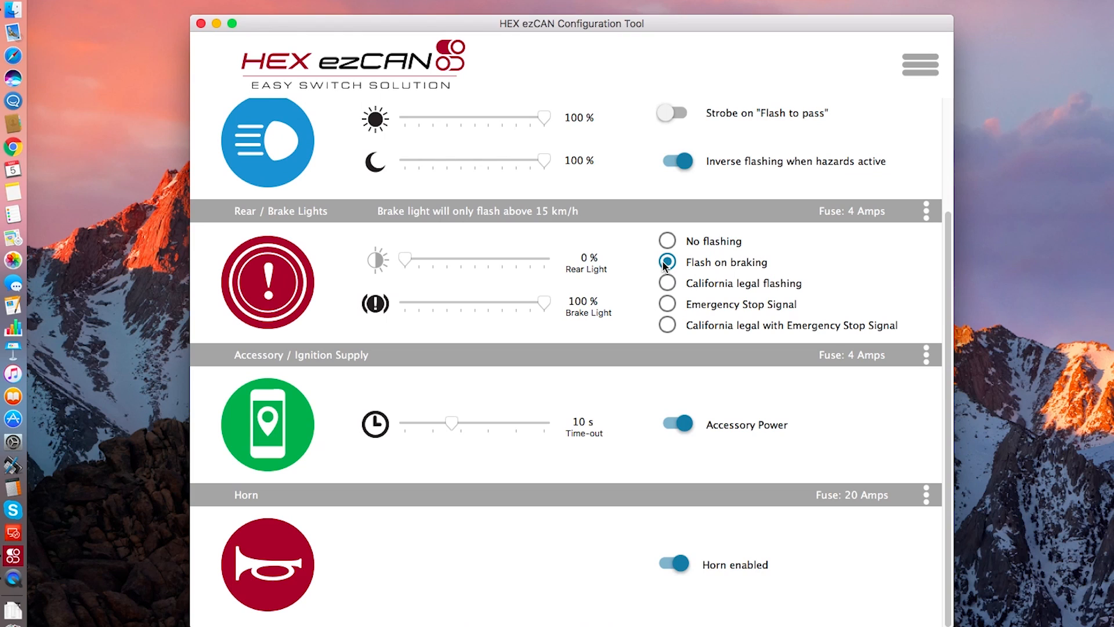
click(667, 283)
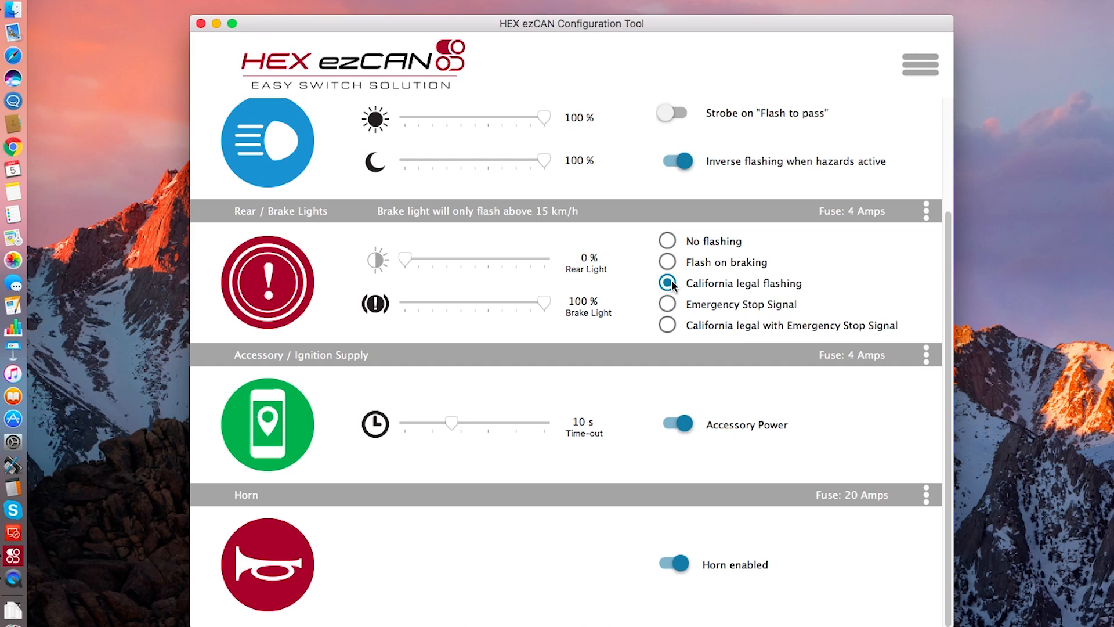
click(666, 305)
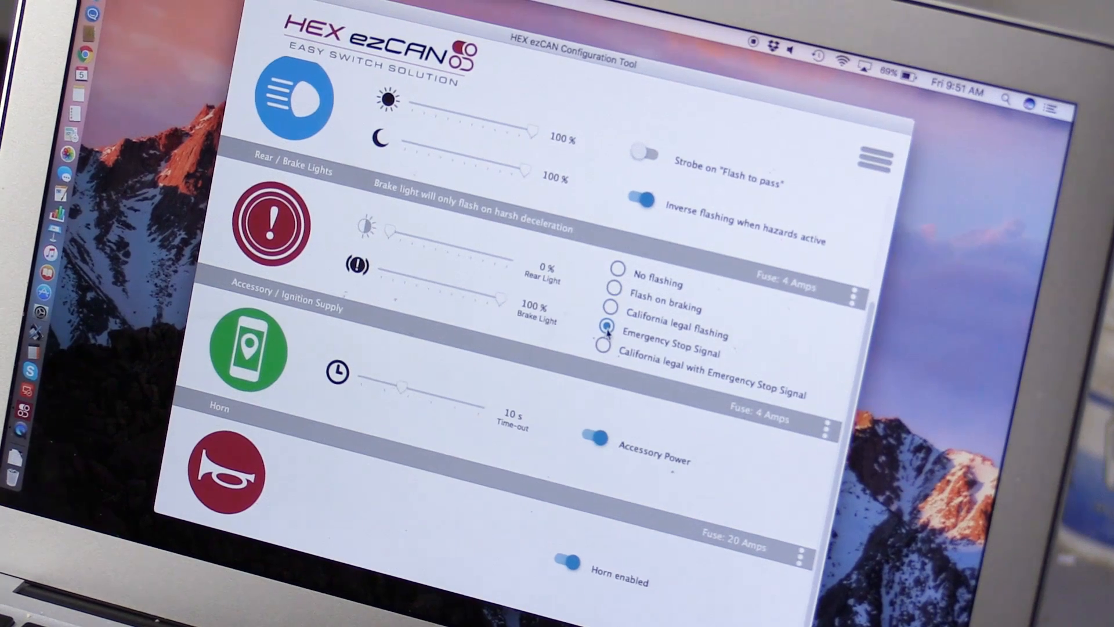
click(603, 348)
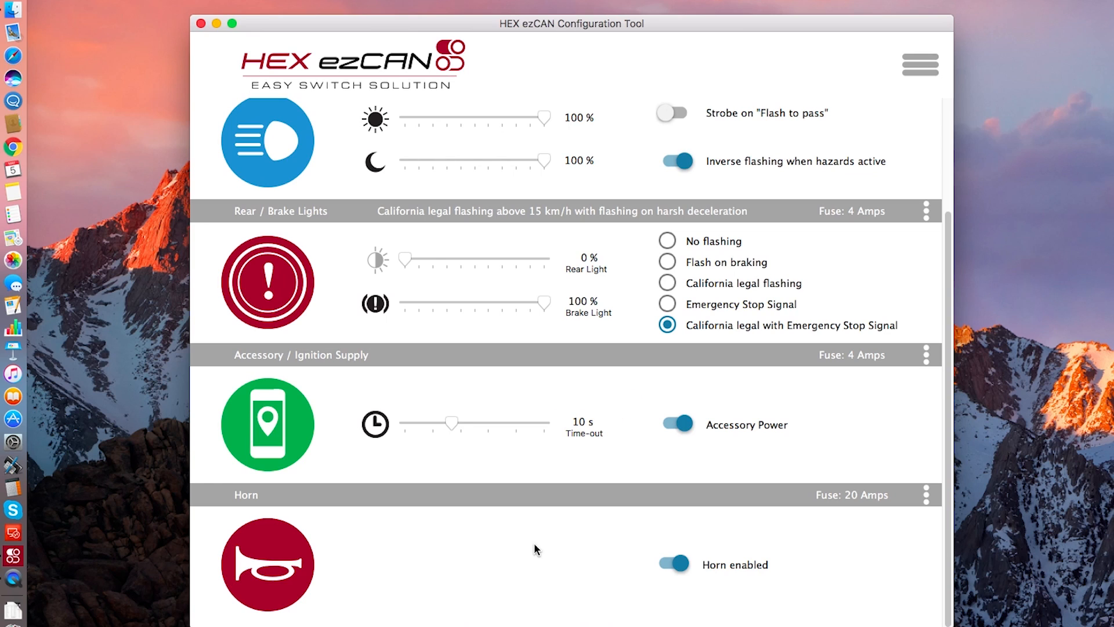
mouse_move(501, 451)
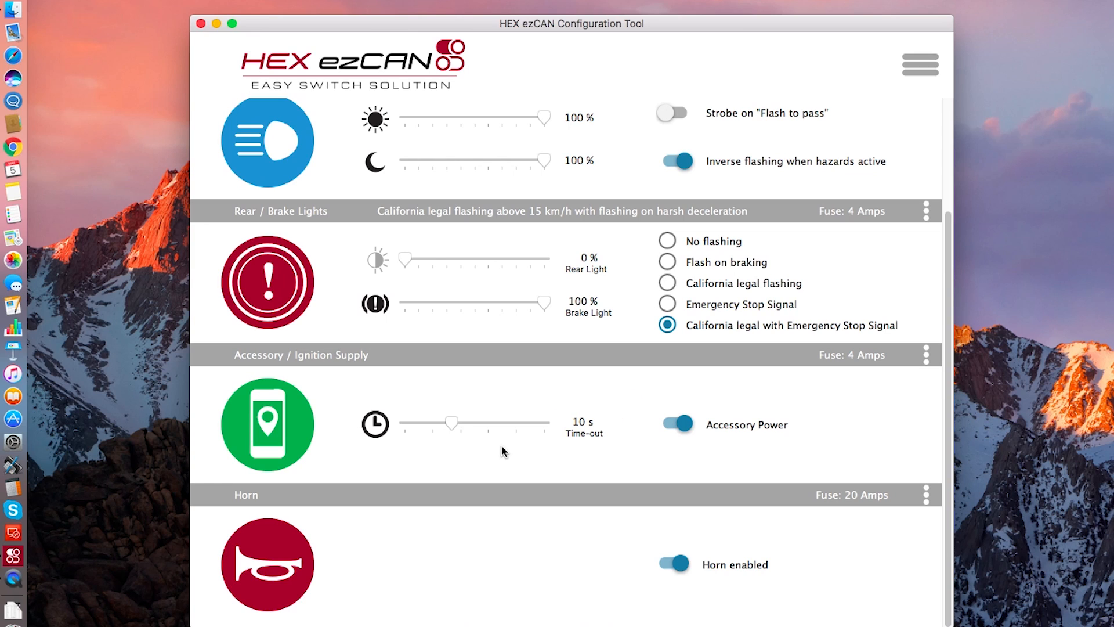
Step: Raise the Accessory / Ignition Supply time-out from 10 s to 30 s
drag(452, 425, 543, 425)
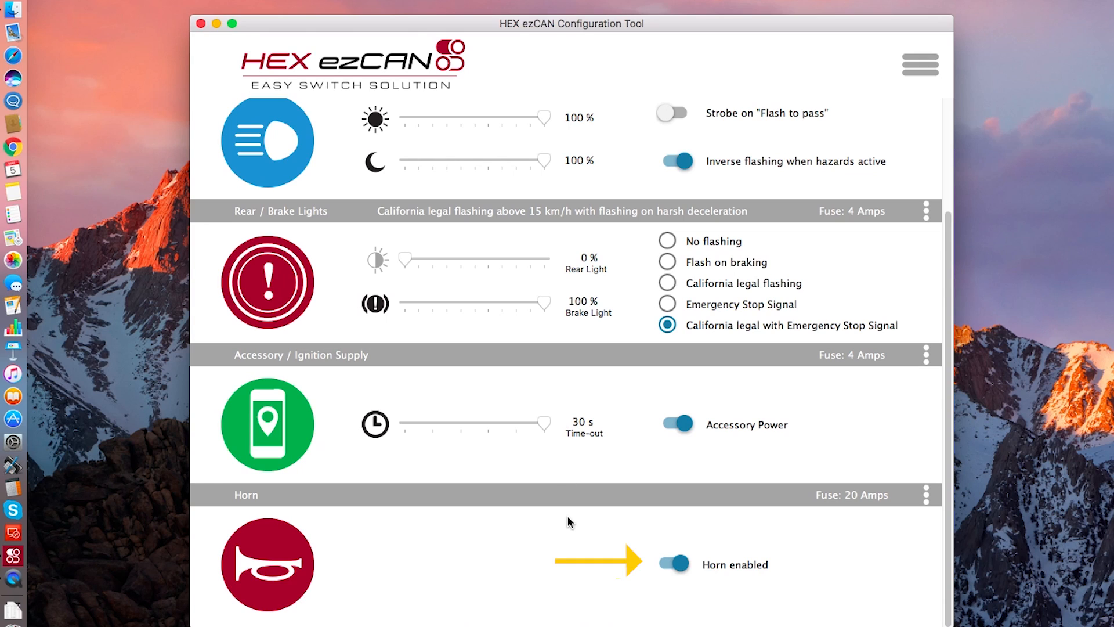
mouse_move(616, 575)
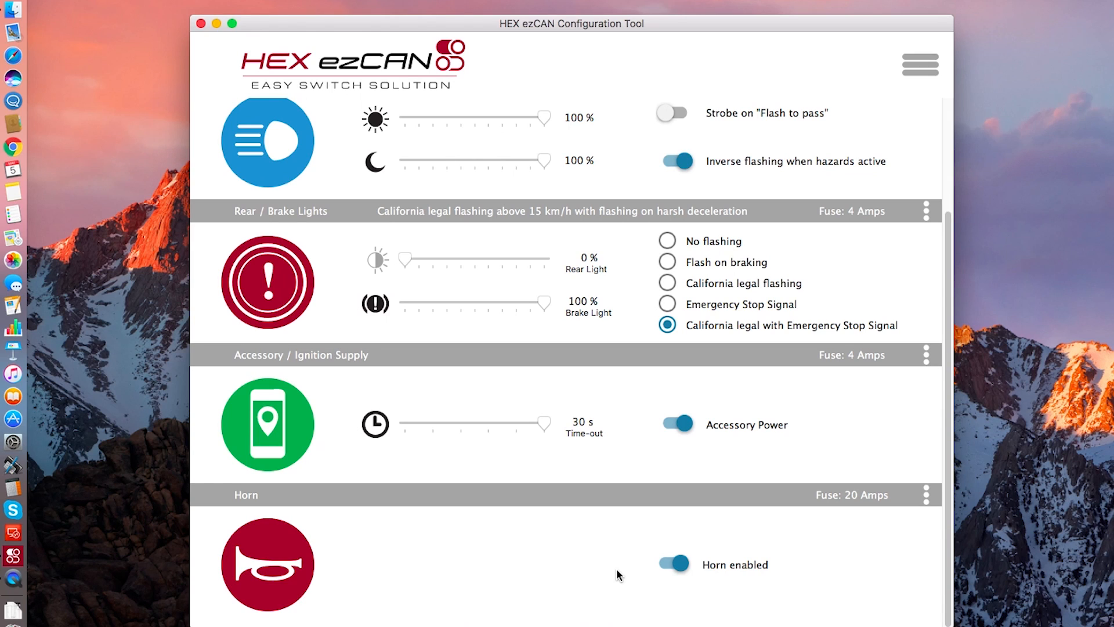
mouse_move(932, 323)
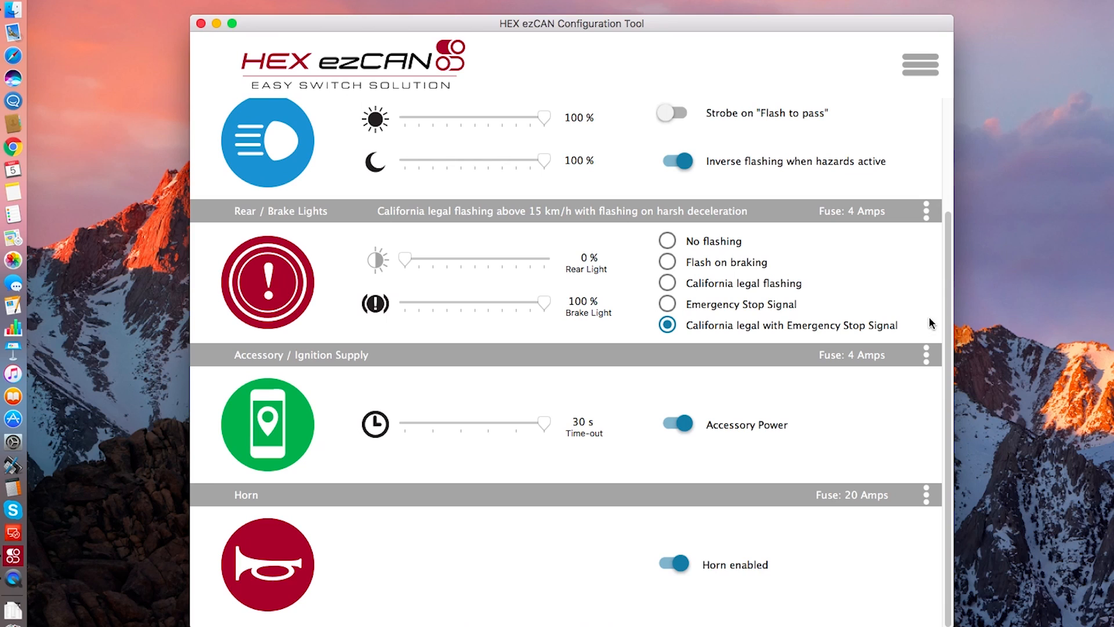
mouse_move(867, 216)
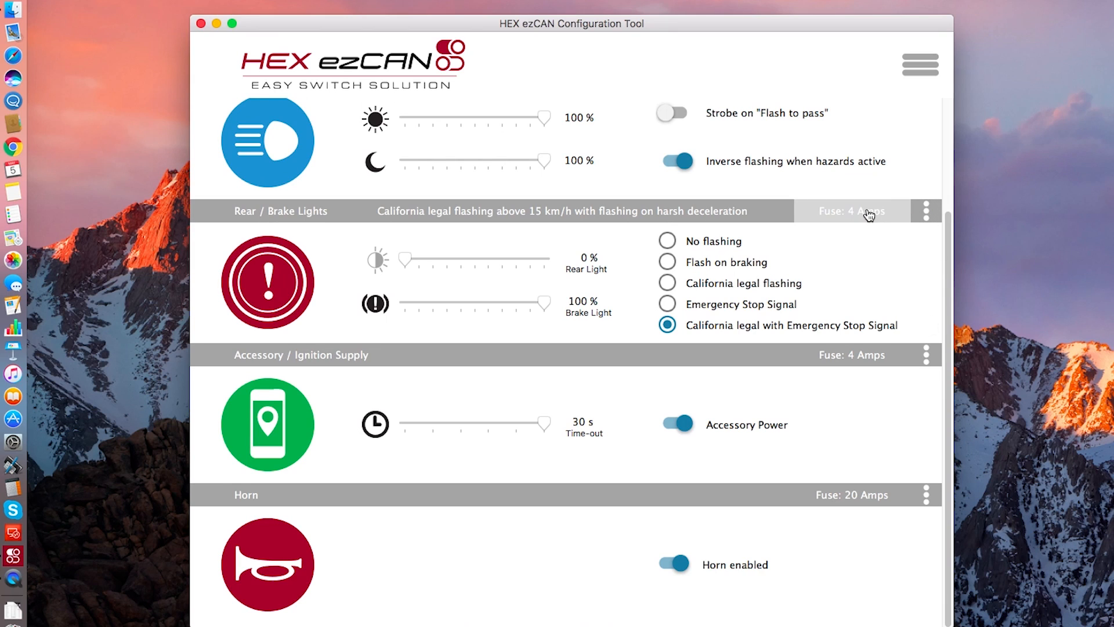
Step: Review the rear lights fuse and set the auxiliary lights fuse to 7.5 Amps
click(926, 211)
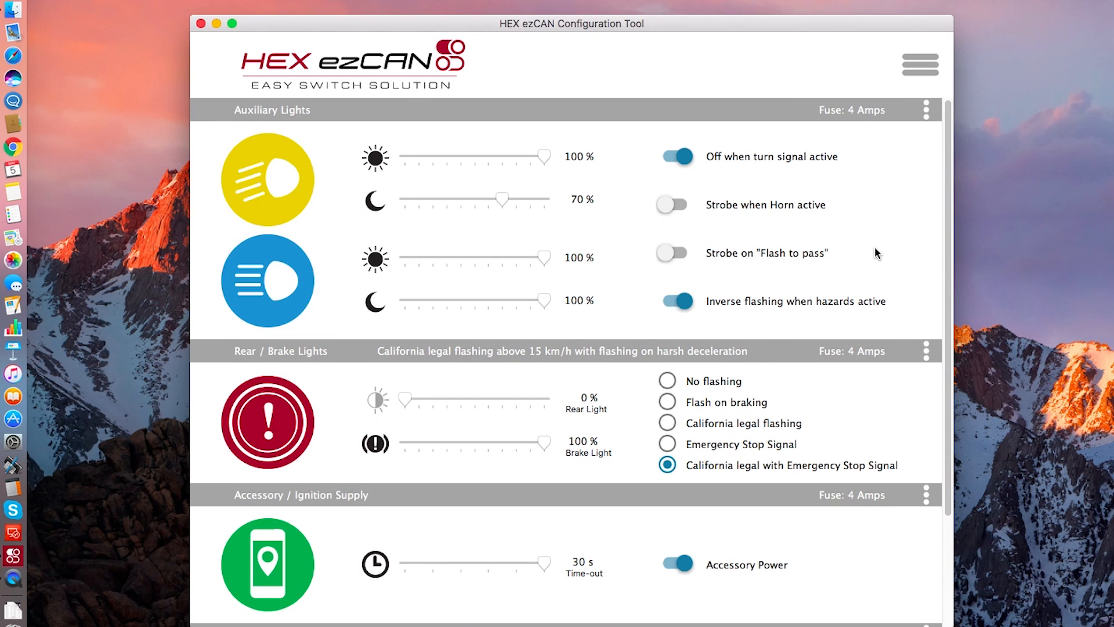
mouse_move(855, 142)
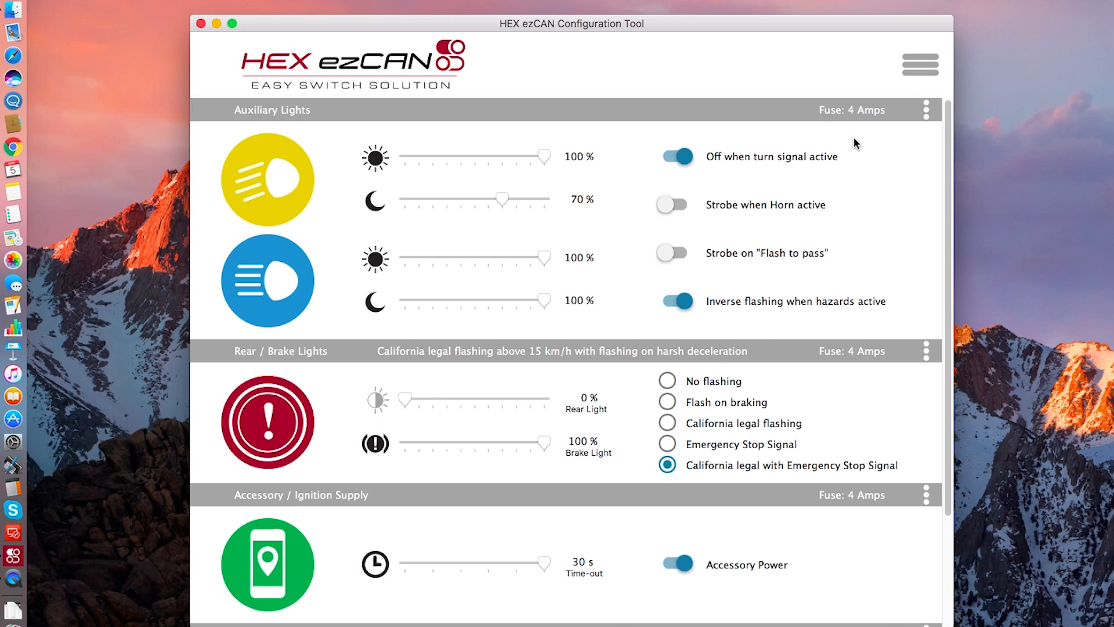
click(926, 109)
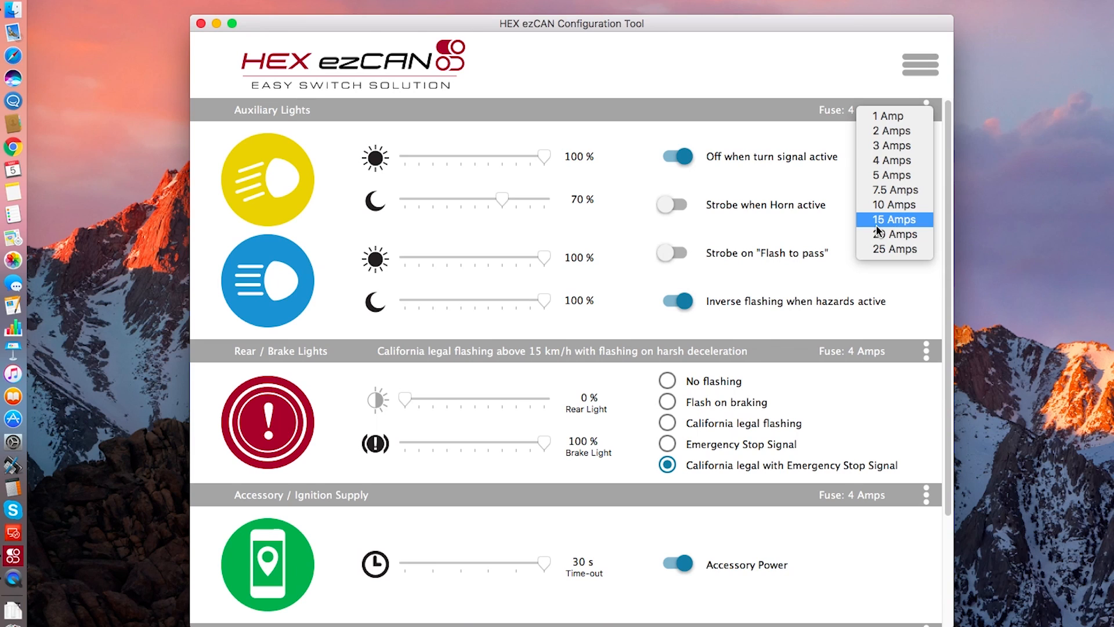
mouse_move(894, 204)
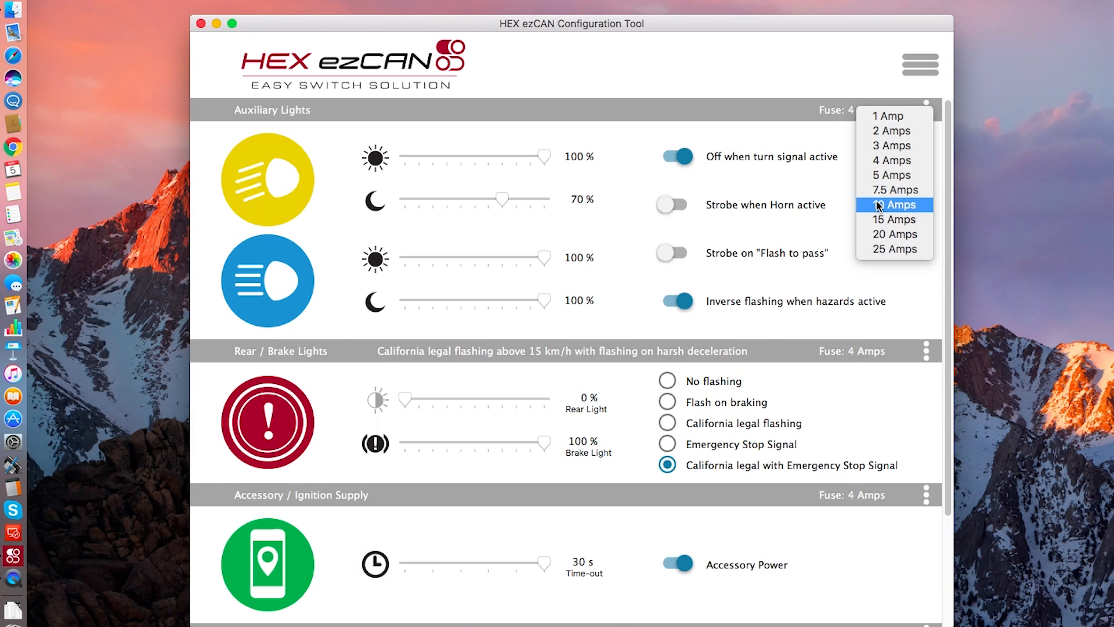
click(893, 189)
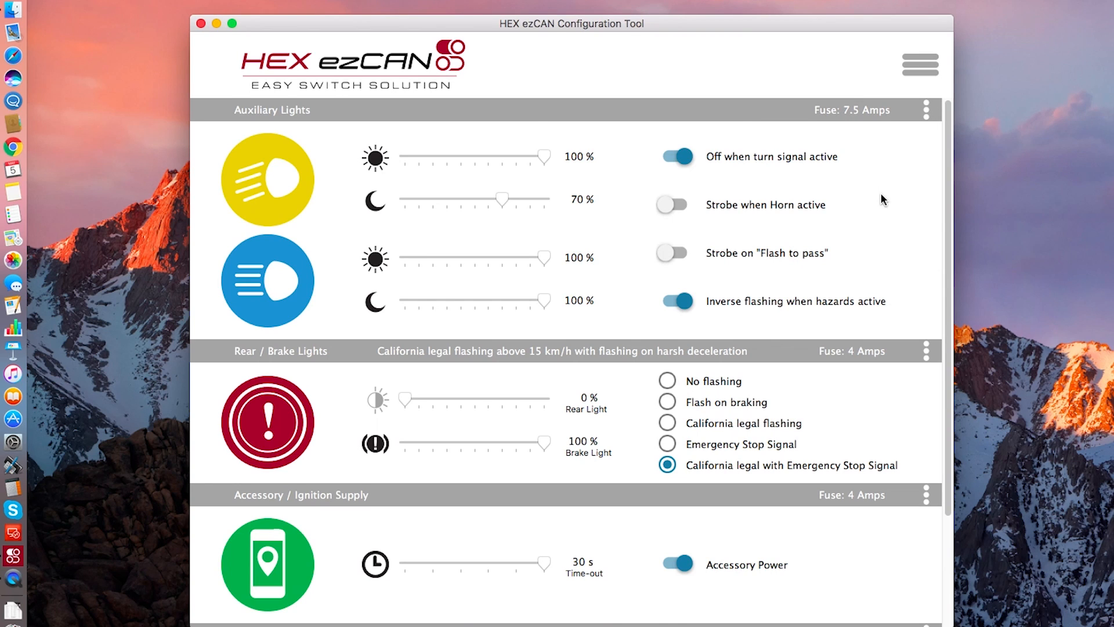
Step: Review the accessory supply fuse and keep the horn fuse at 20 Amps
scroll(down, 3)
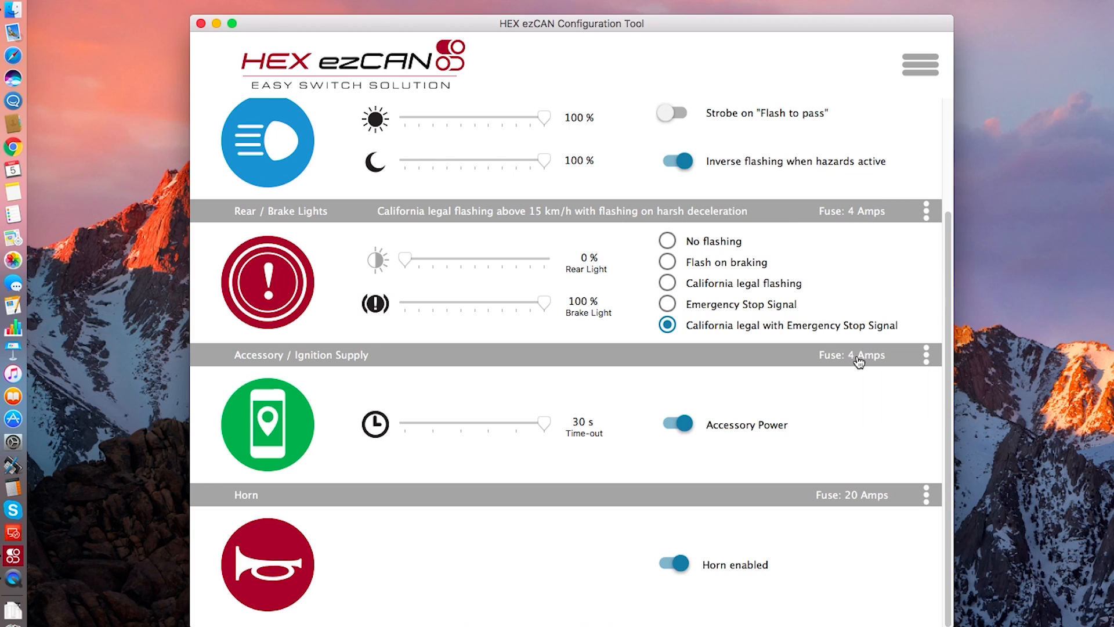
click(926, 356)
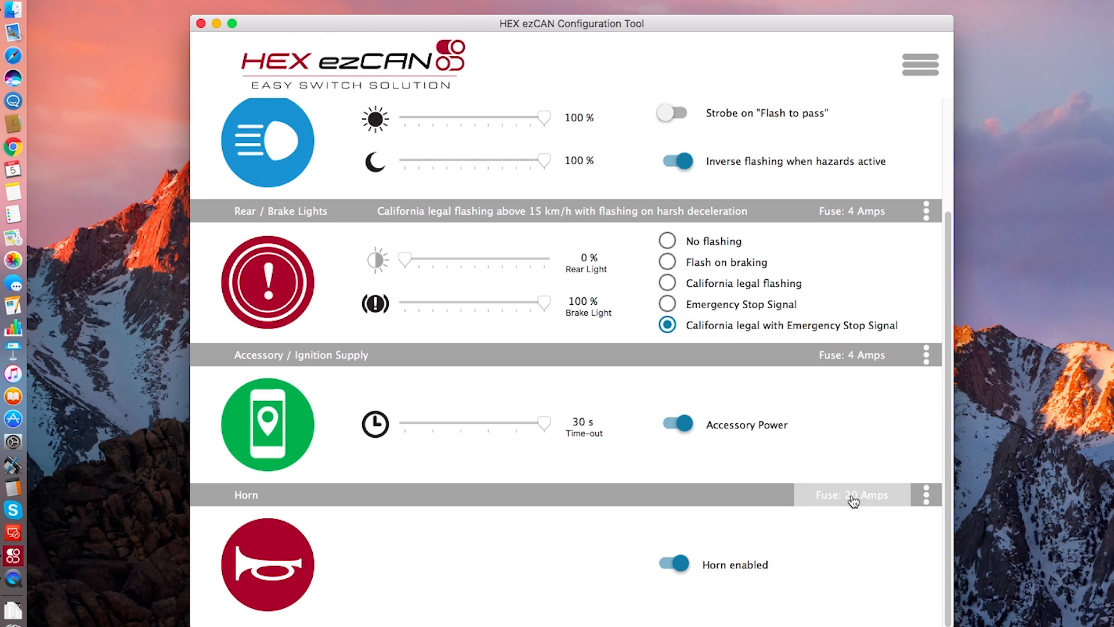
click(852, 494)
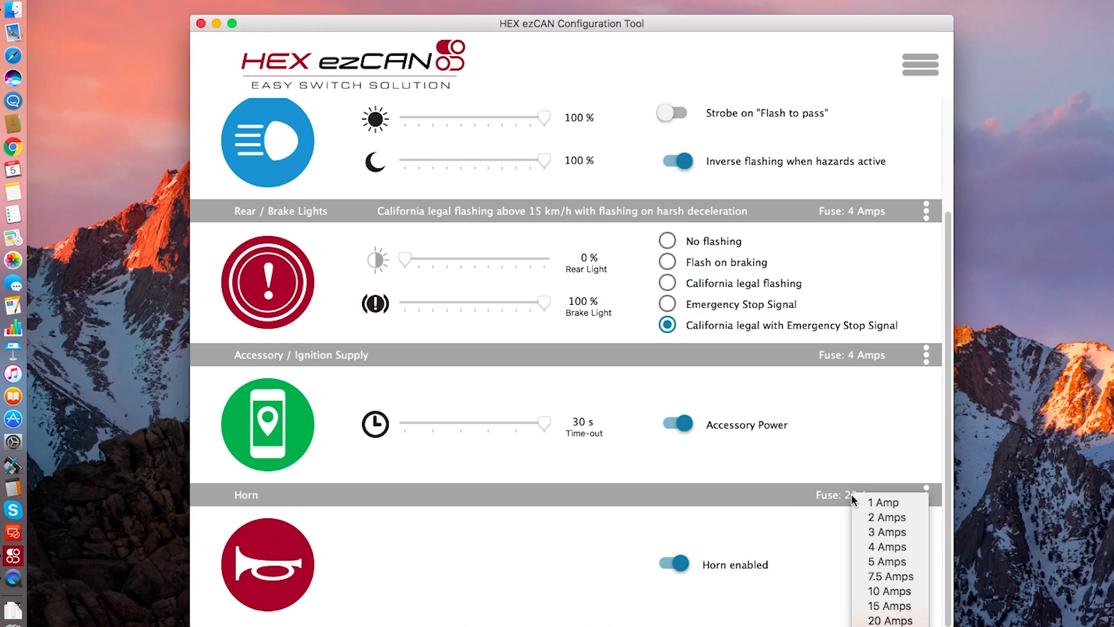
click(889, 620)
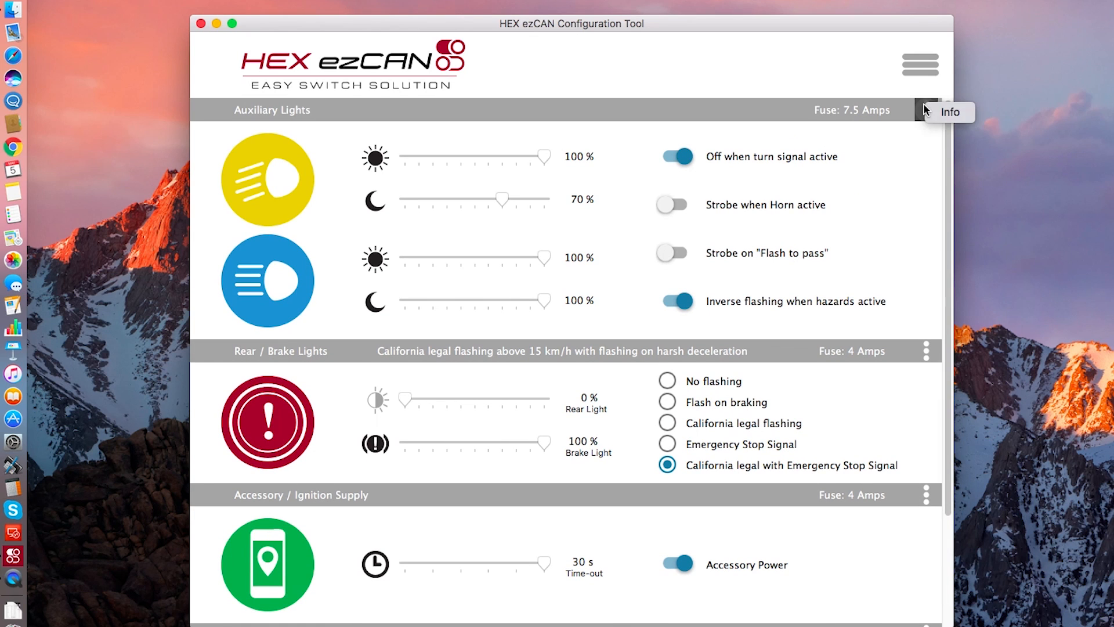
click(925, 111)
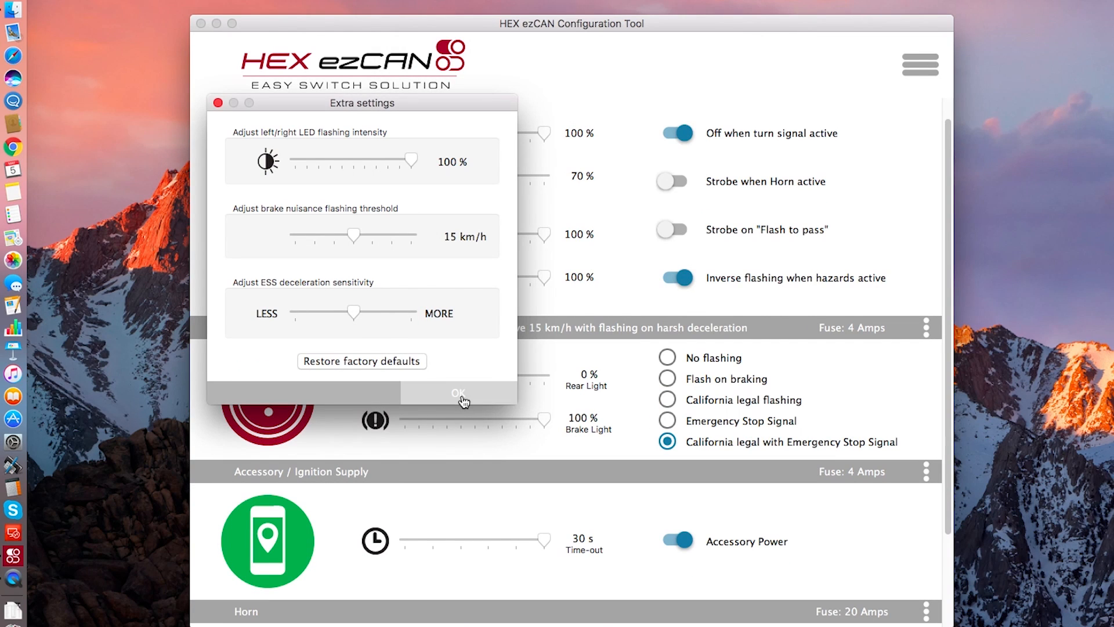
click(459, 394)
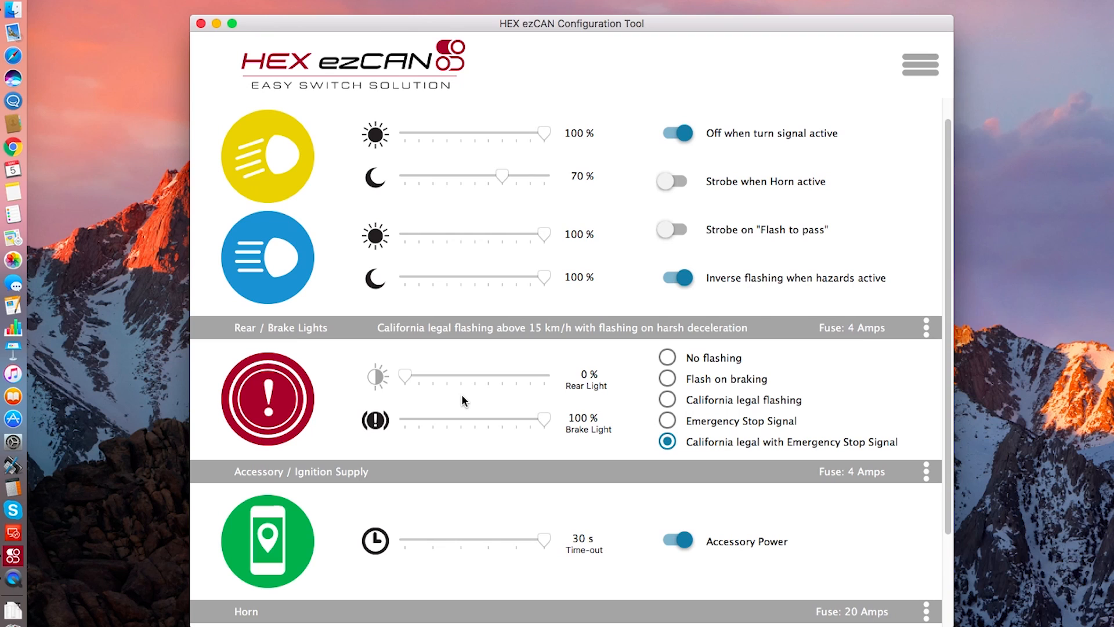
mouse_move(919, 65)
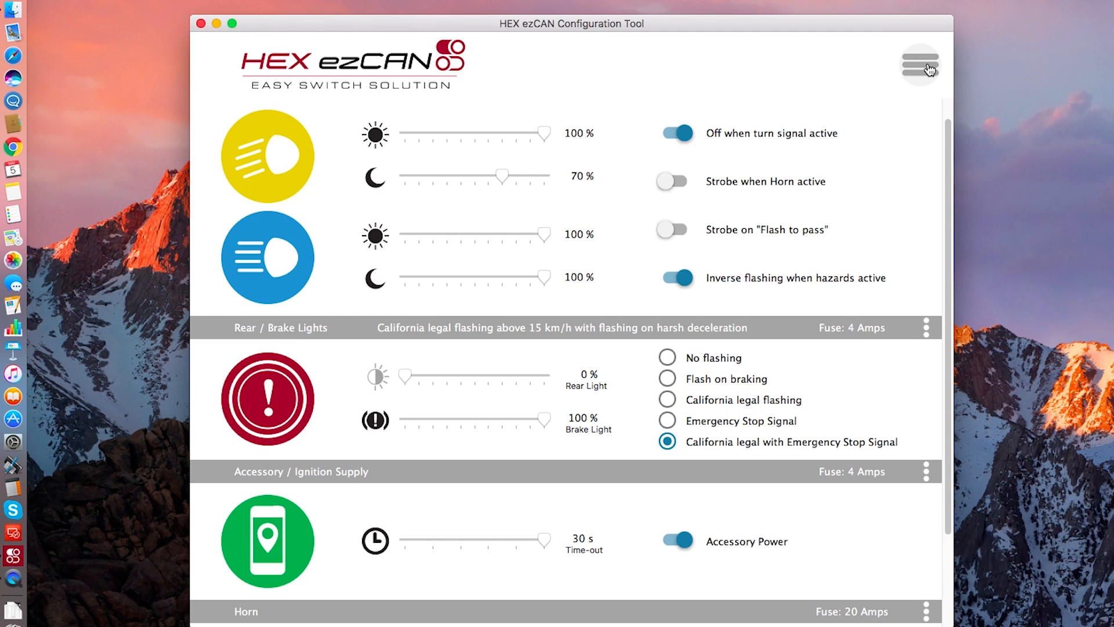
Step: Open the Diagnostics window showing channel currents, temperature and voltages
click(919, 63)
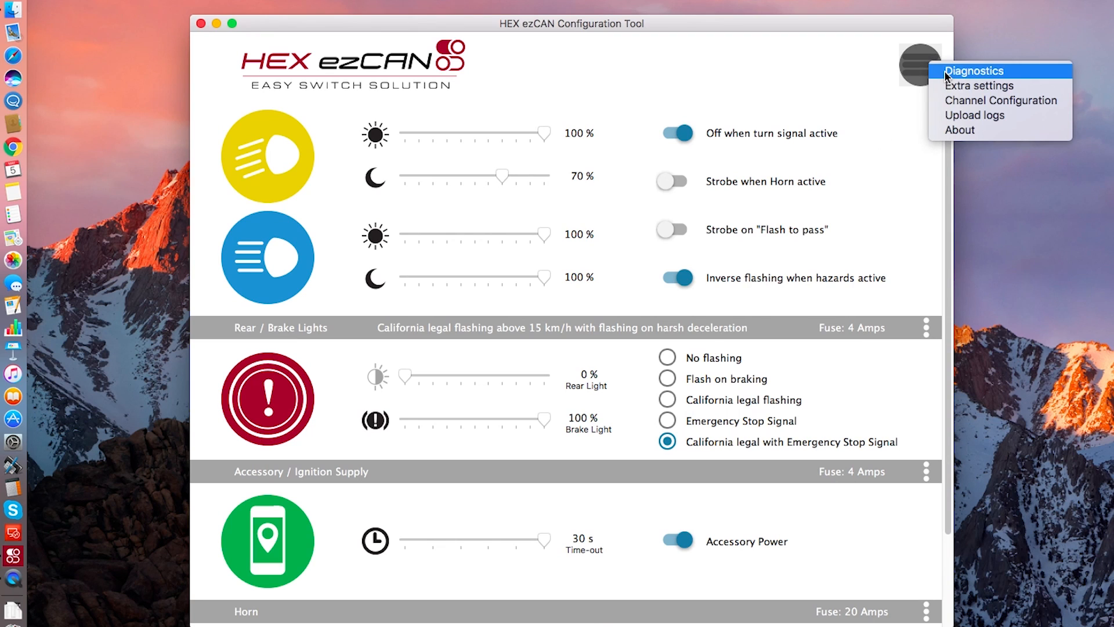
click(975, 71)
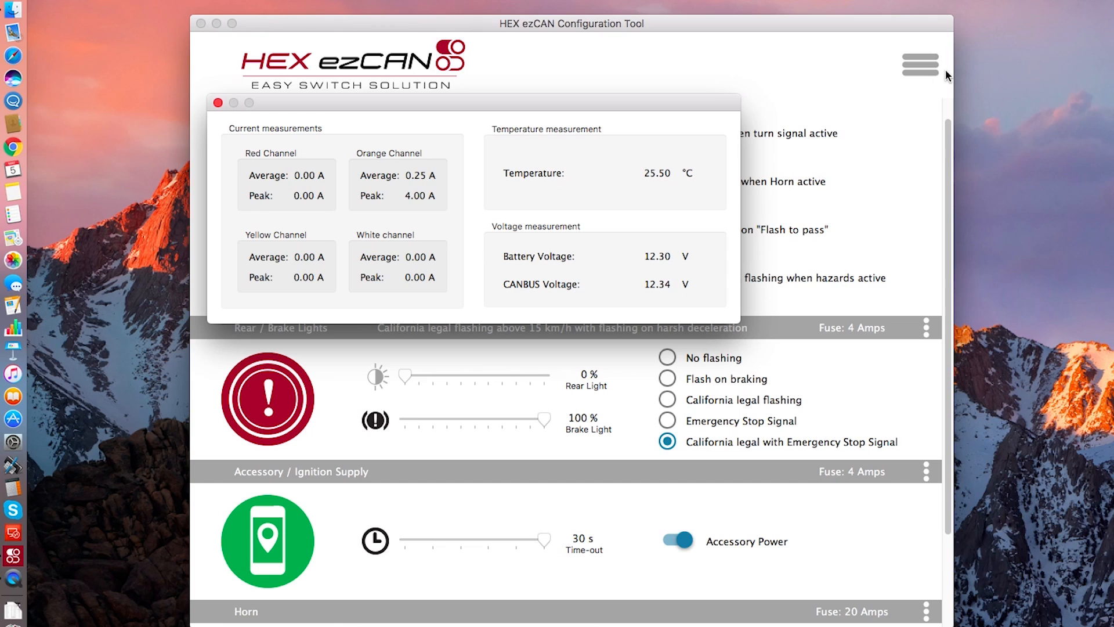